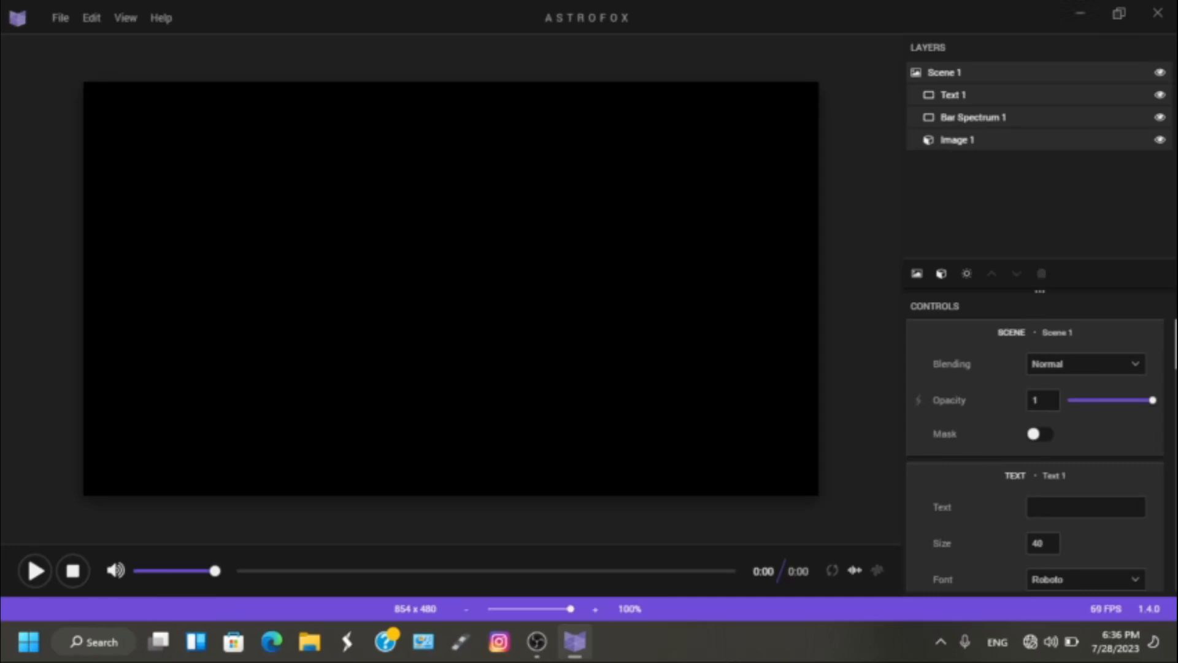
Reveal the audio waveform panel beside the playback timeline.
{"action": "scroll", "scroll_direction": "down", "scroll_amount": 3}
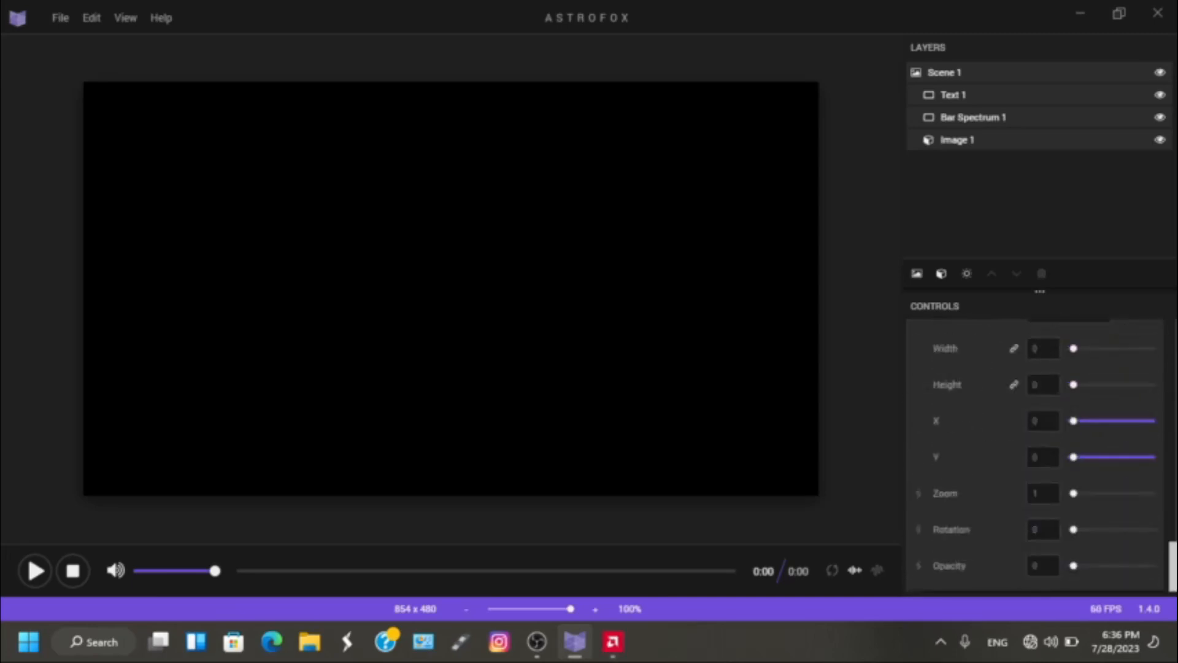
{"action": "left_click", "coordinate": [945, 72]}
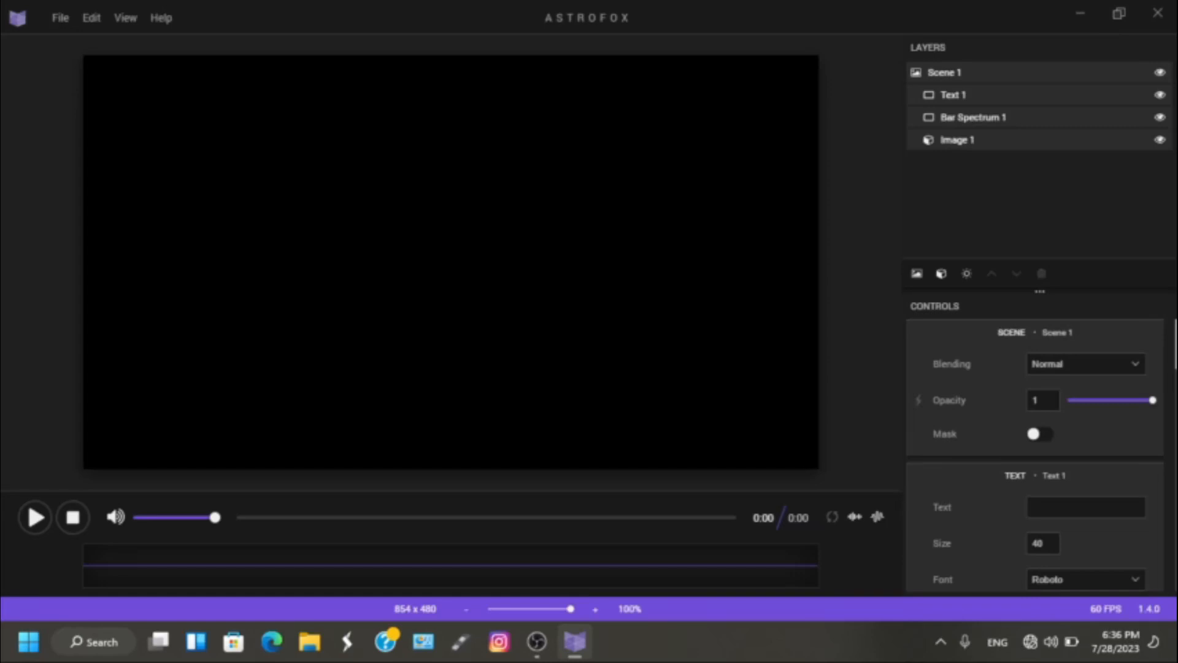
{"action": "mouse_move", "coordinate": [877, 516]}
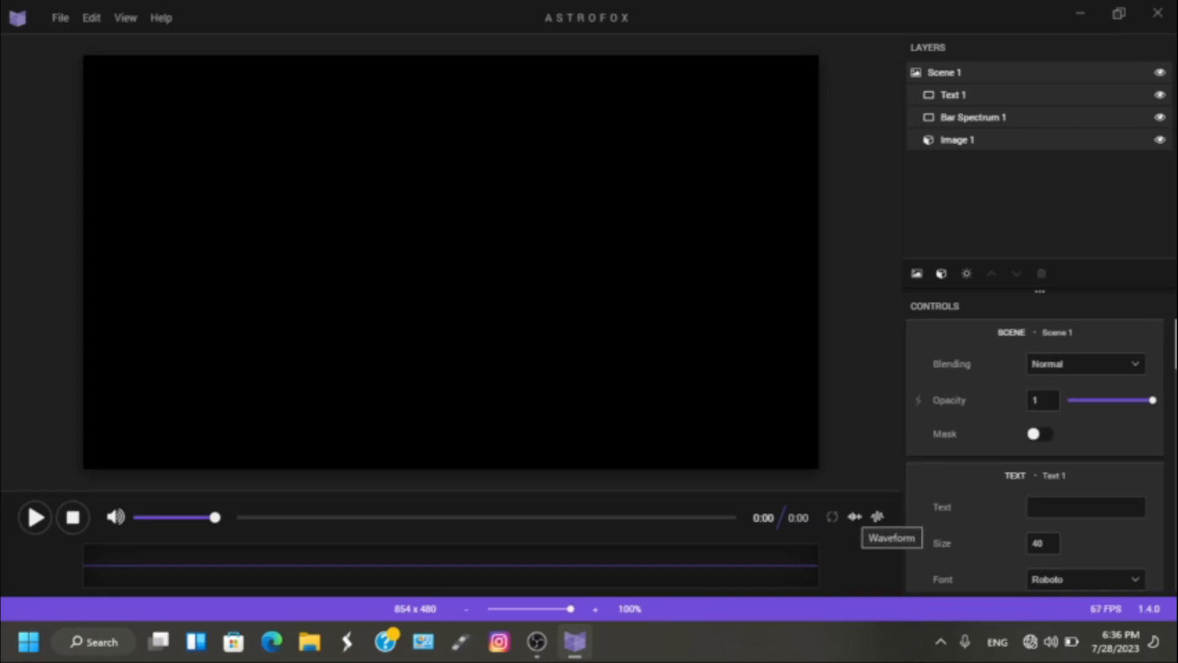
{"action": "mouse_move", "coordinate": [832, 517]}
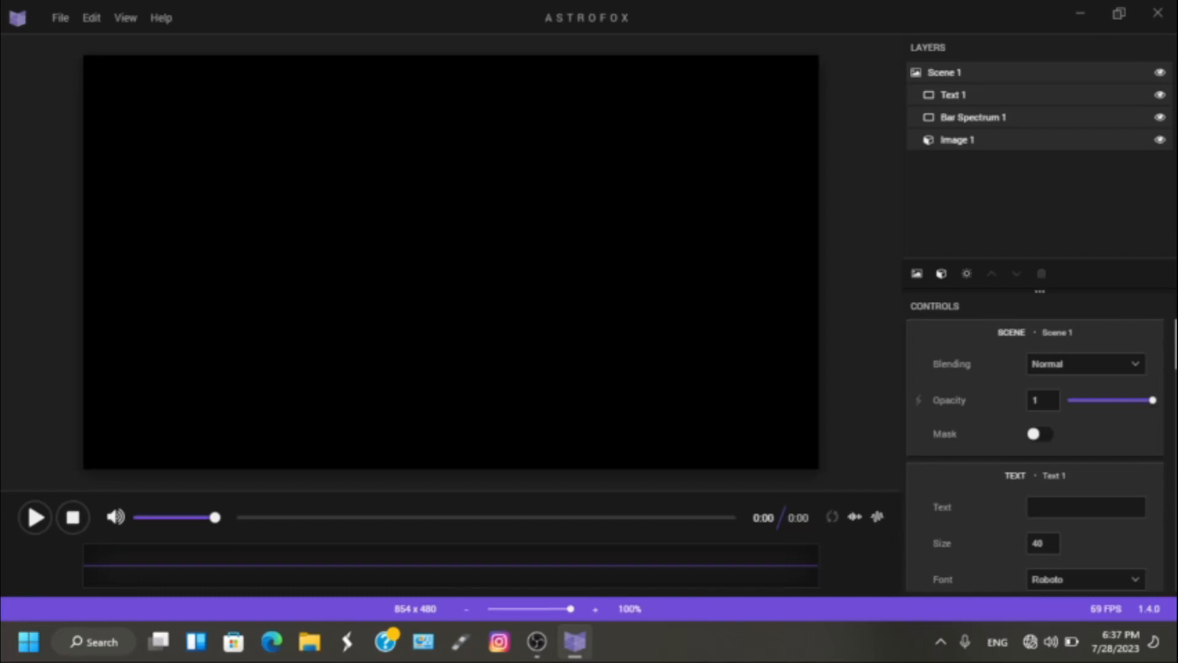
{"action": "mouse_move", "coordinate": [35, 516]}
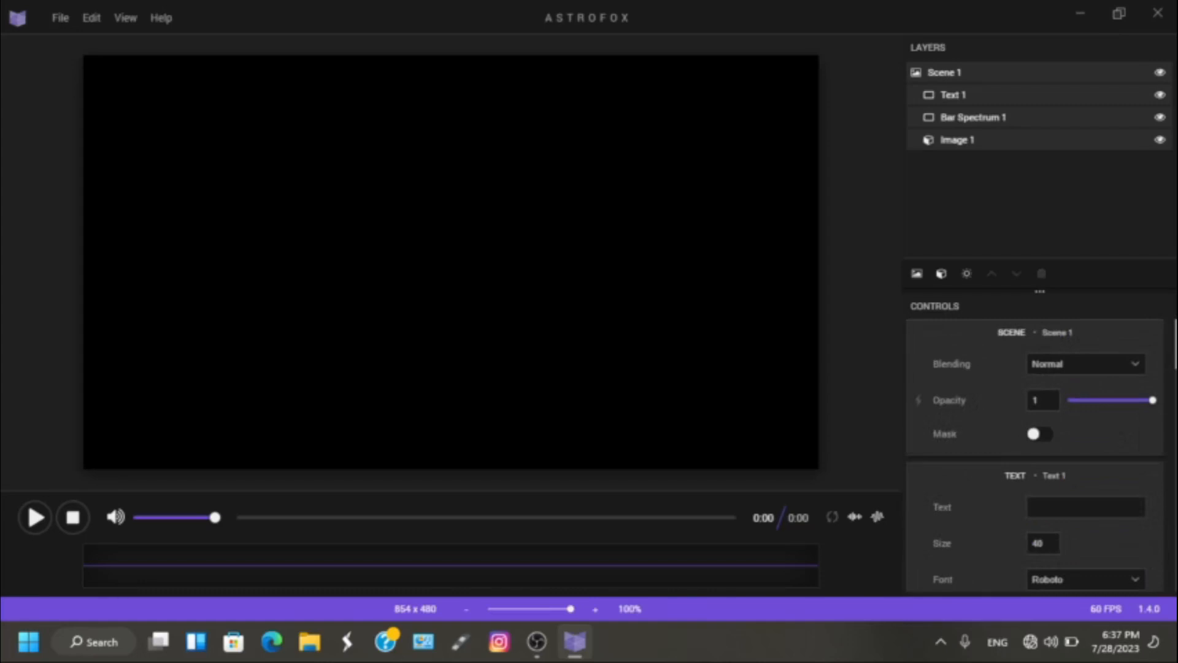
Raise Image 1 above Text 1 and Bar Spectrum 1 in Scene 1's layer stack.
{"action": "left_click", "coordinate": [952, 95]}
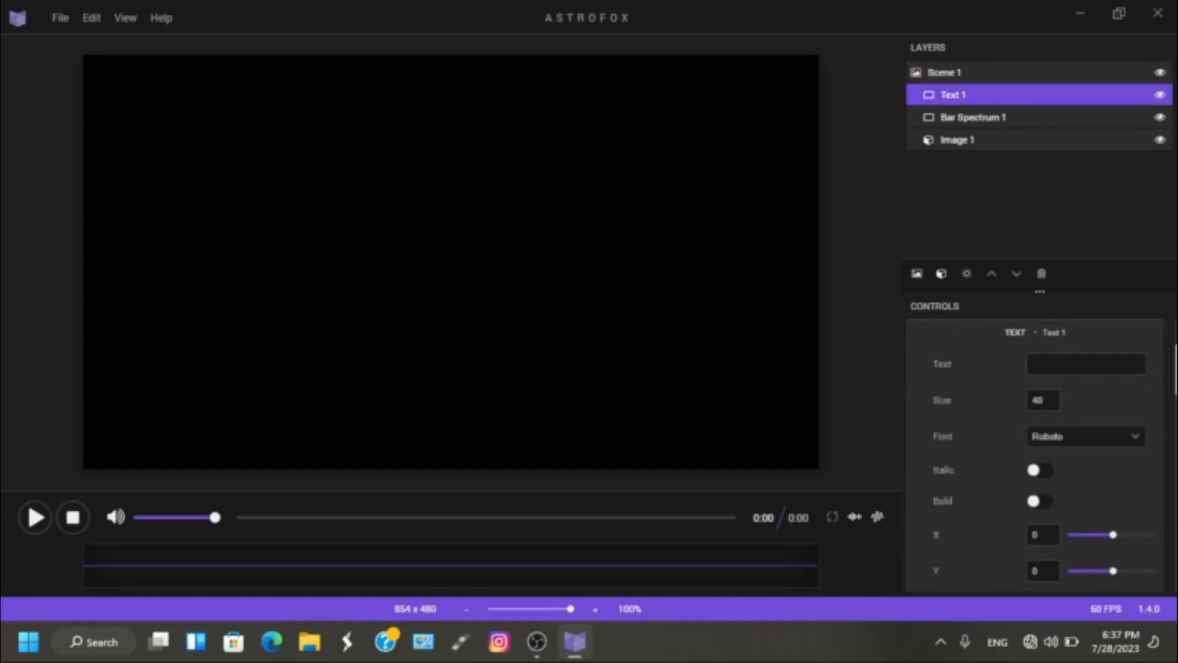
{"action": "left_click", "coordinate": [972, 118]}
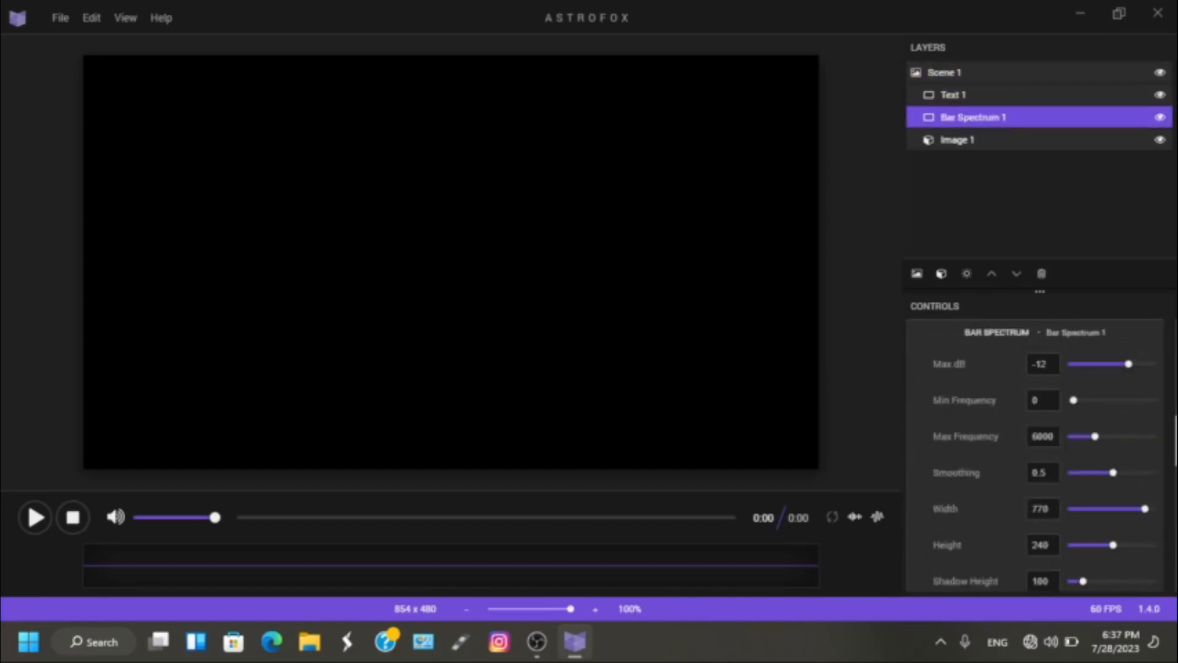
{"action": "left_click", "coordinate": [956, 140]}
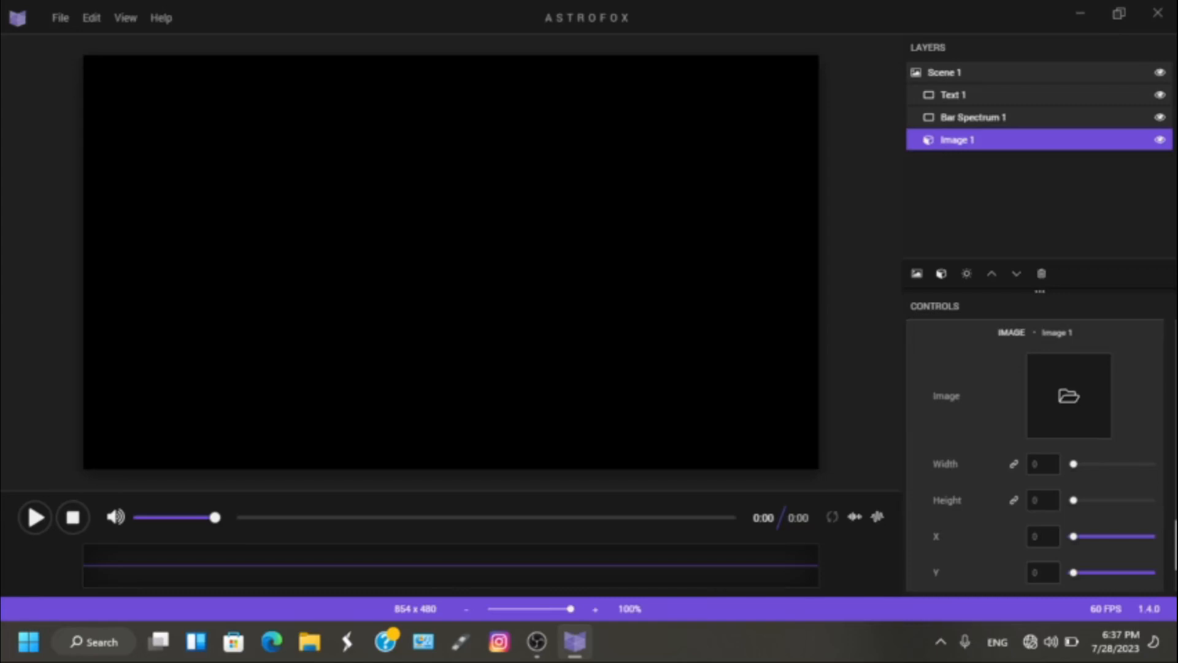
{"action": "left_click", "coordinate": [991, 273]}
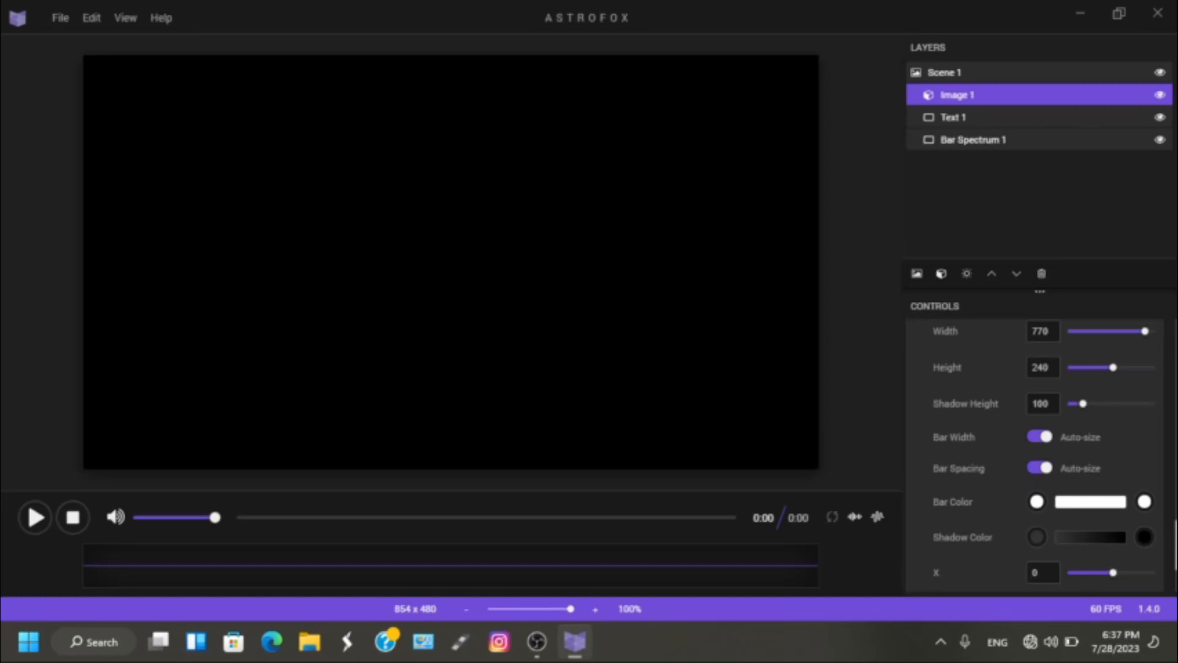
{"action": "scroll", "scroll_direction": "down", "scroll_amount": 3}
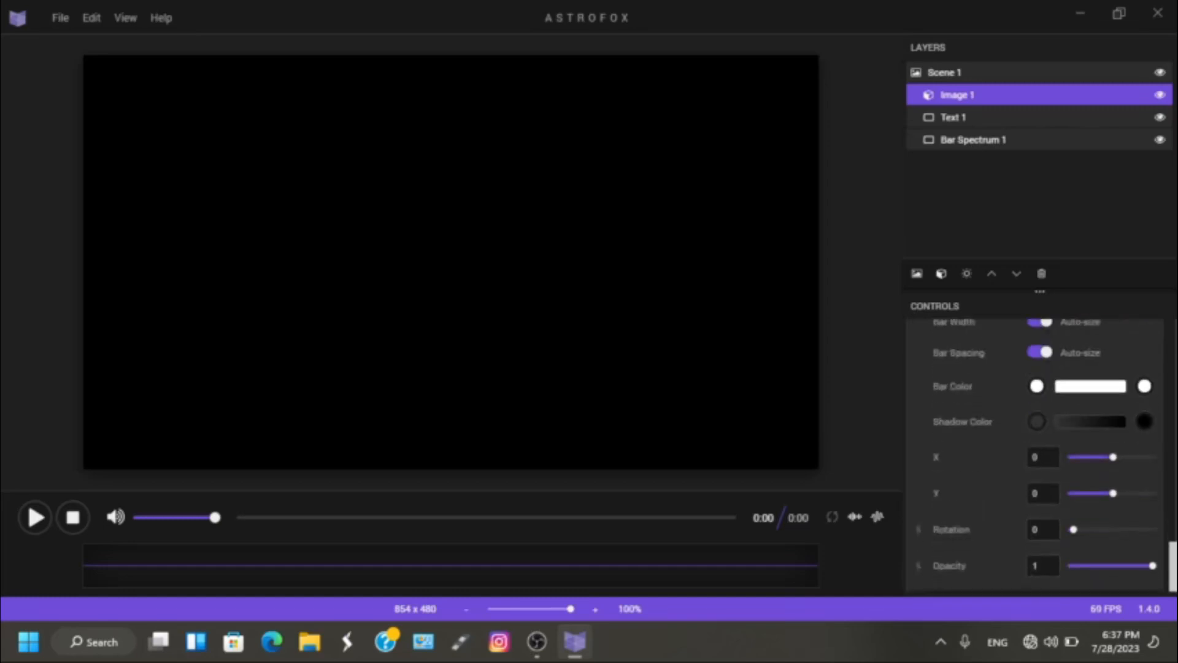
{"action": "scroll", "scroll_direction": "down", "scroll_amount": 3}
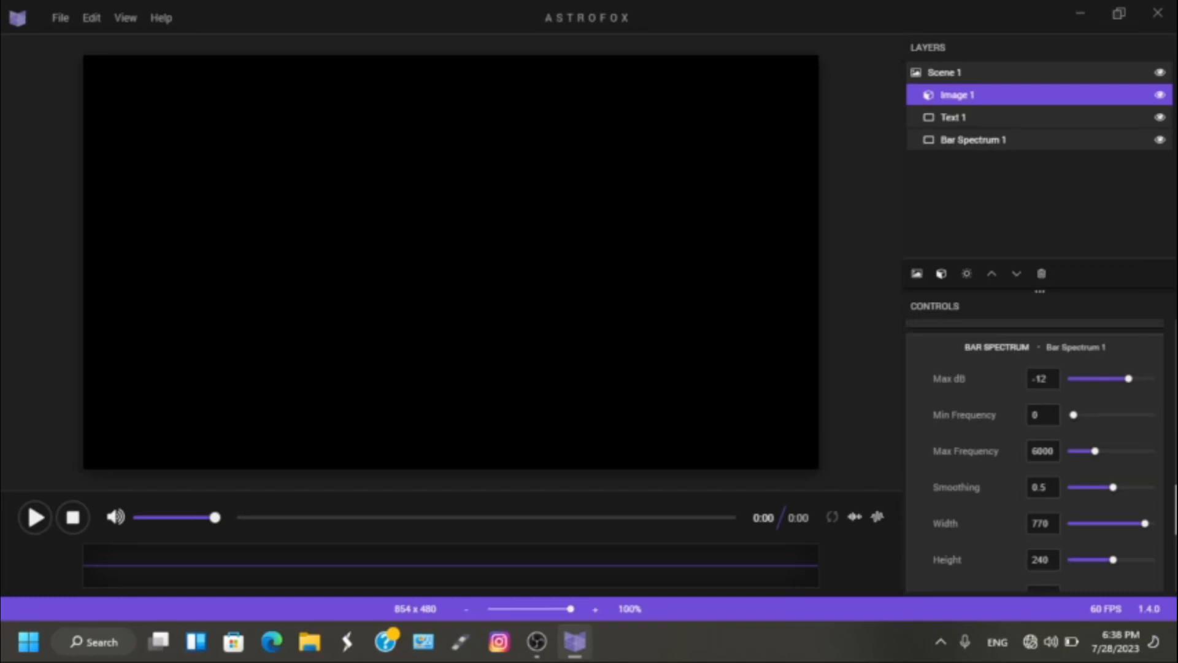
{"action": "left_click", "coordinate": [1042, 488]}
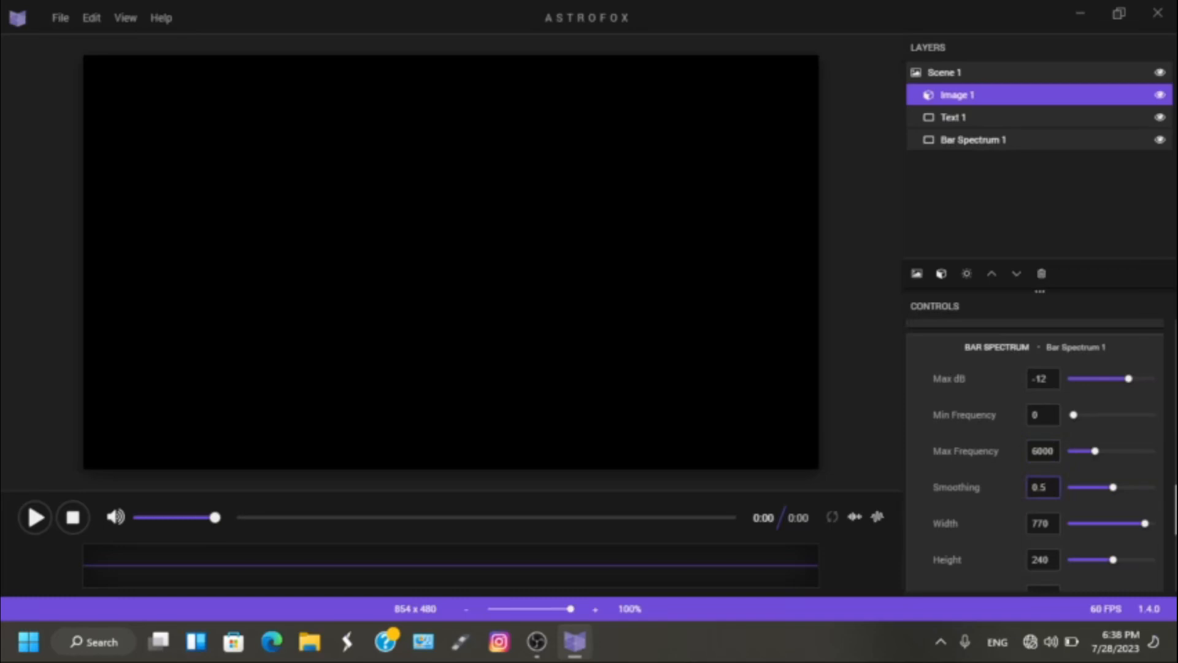
{"action": "left_click", "coordinate": [1042, 487]}
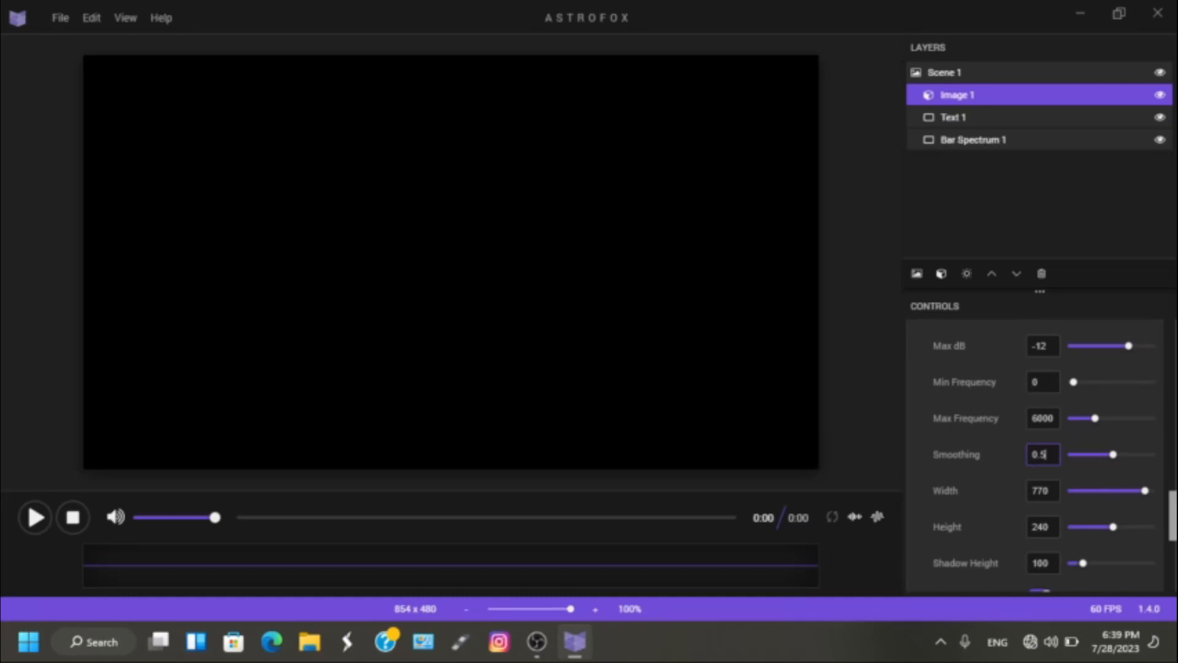
{"action": "scroll", "scroll_direction": "down", "scroll_amount": 3}
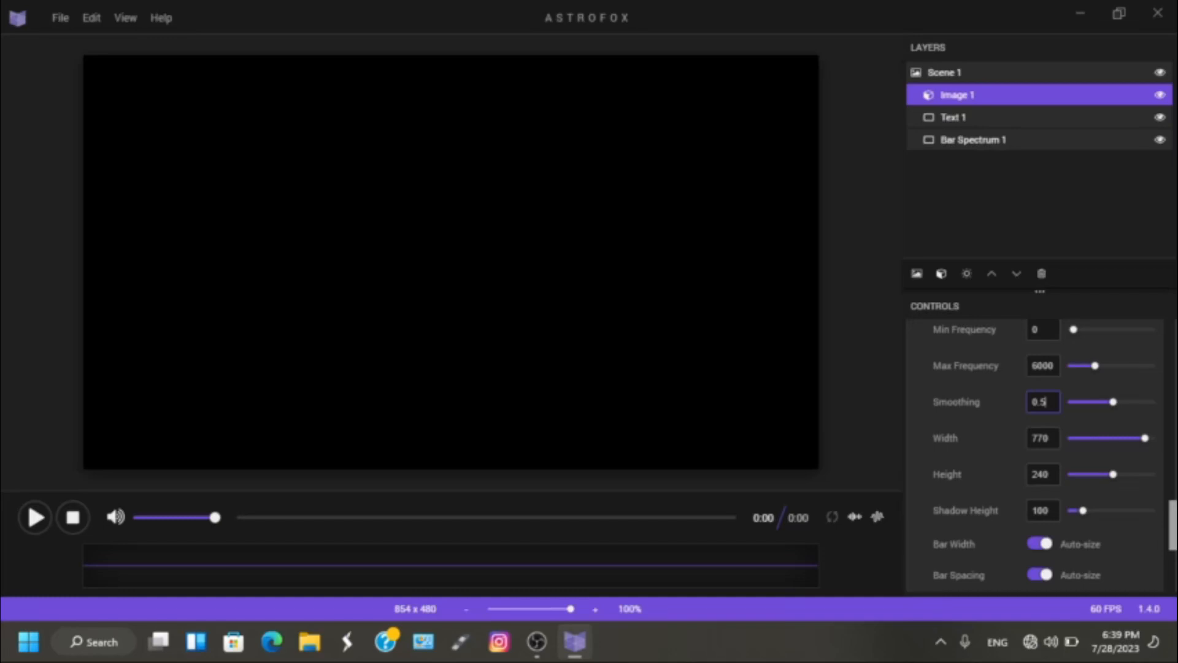
{"action": "scroll", "scroll_direction": "down", "scroll_amount": 3}
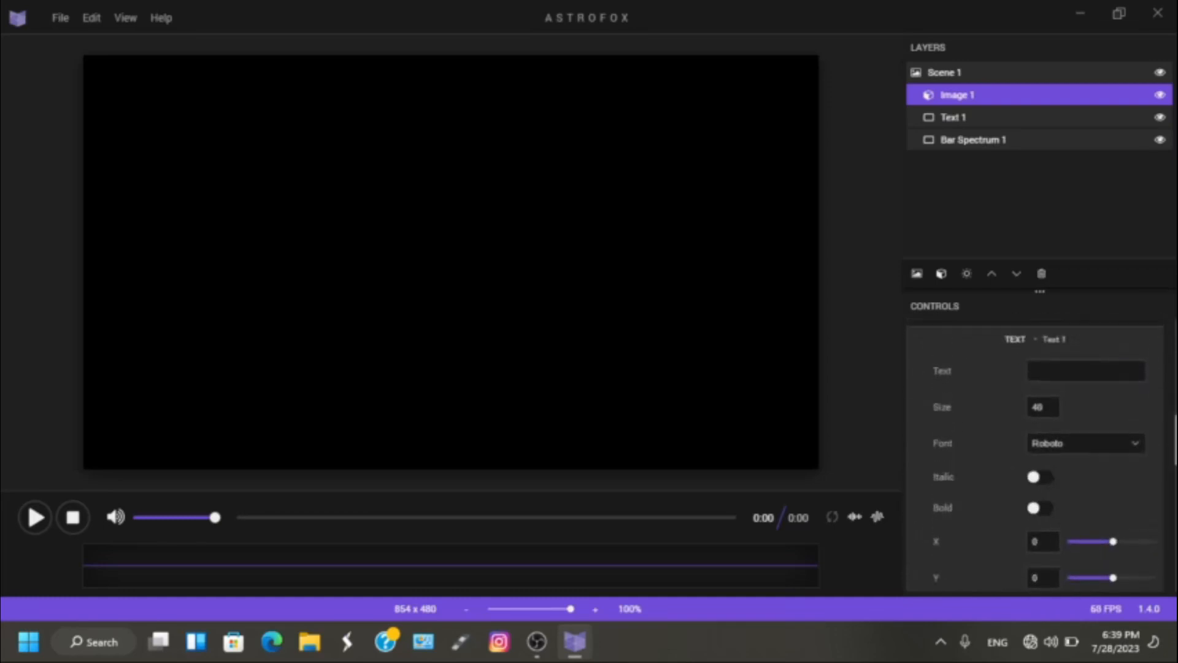
{"action": "left_click", "coordinate": [1086, 370]}
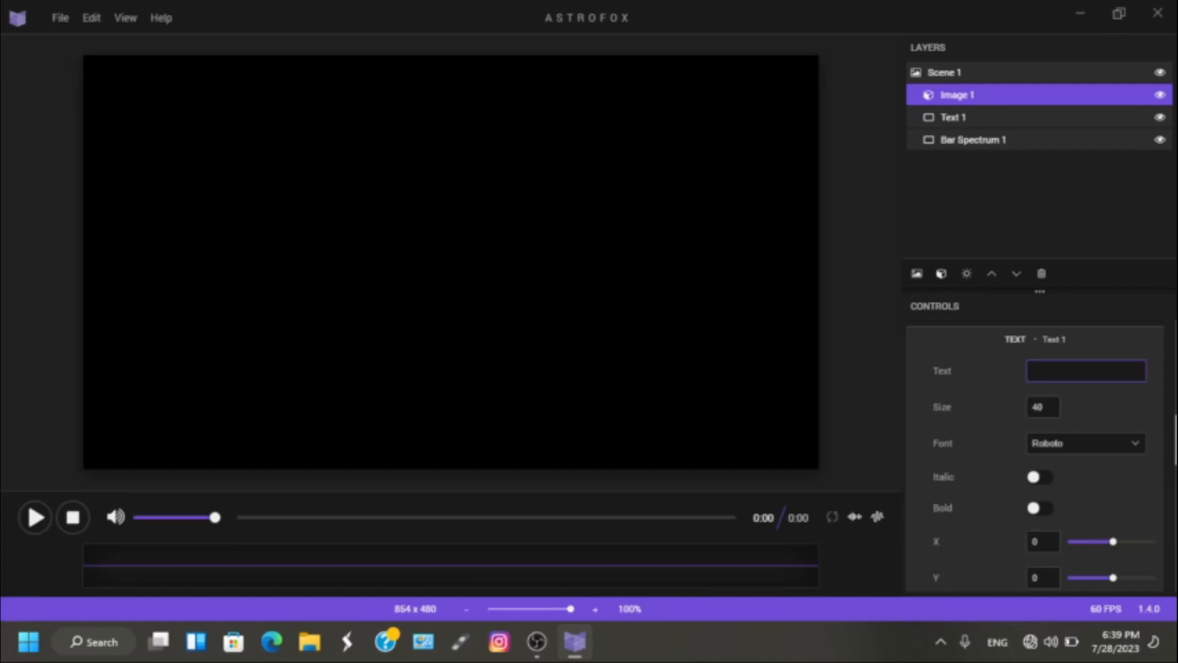
{"action": "left_click", "coordinate": [59, 17]}
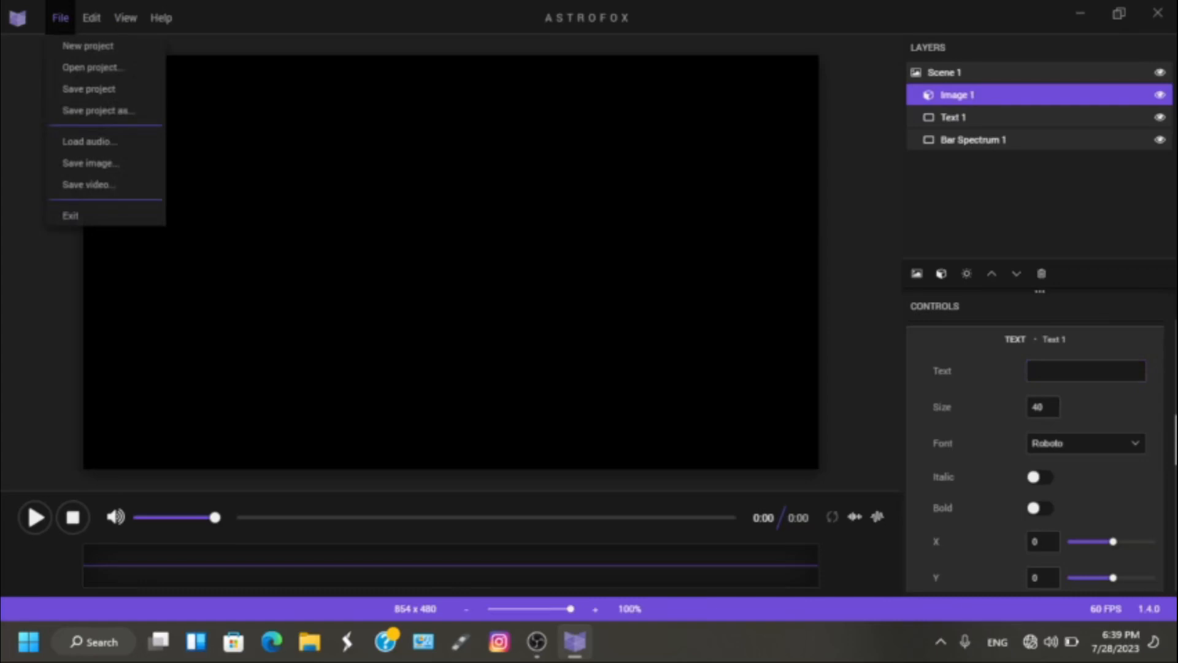
{"action": "mouse_move", "coordinate": [92, 66]}
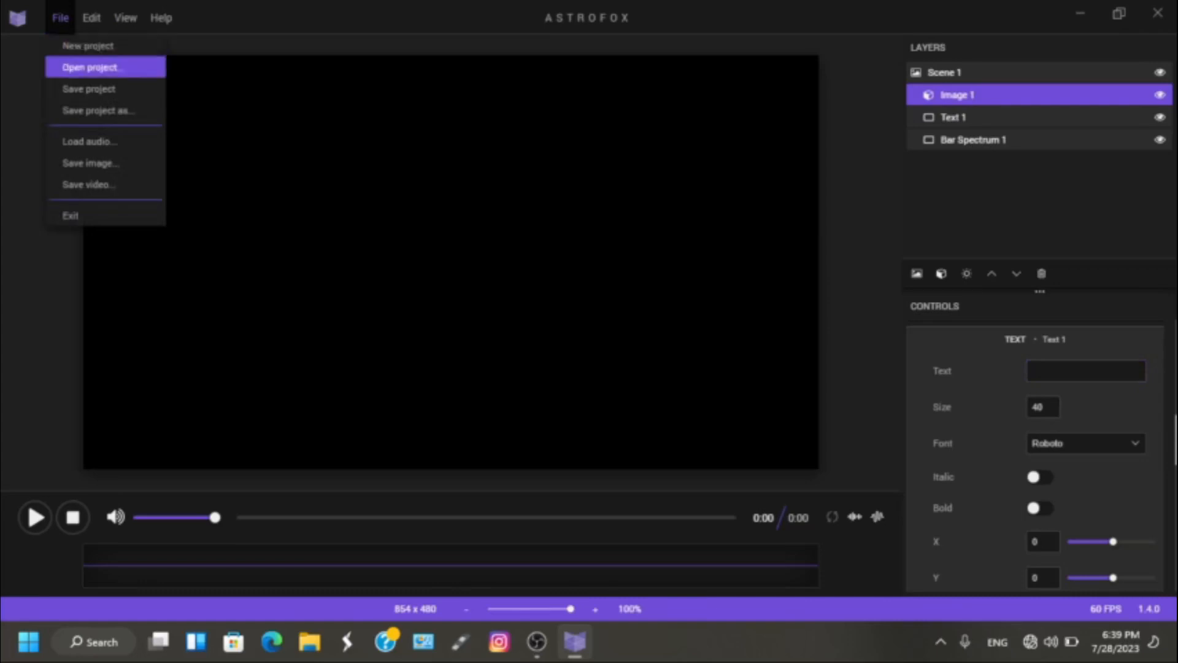
{"action": "mouse_move", "coordinate": [105, 110]}
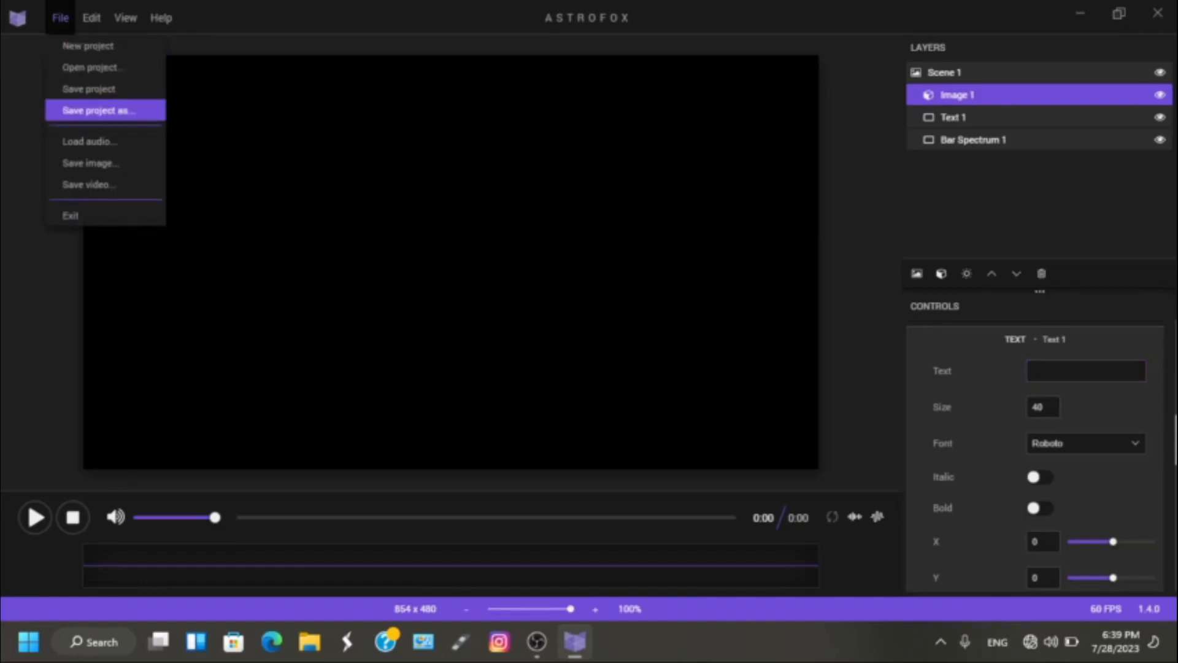
{"action": "mouse_move", "coordinate": [88, 184]}
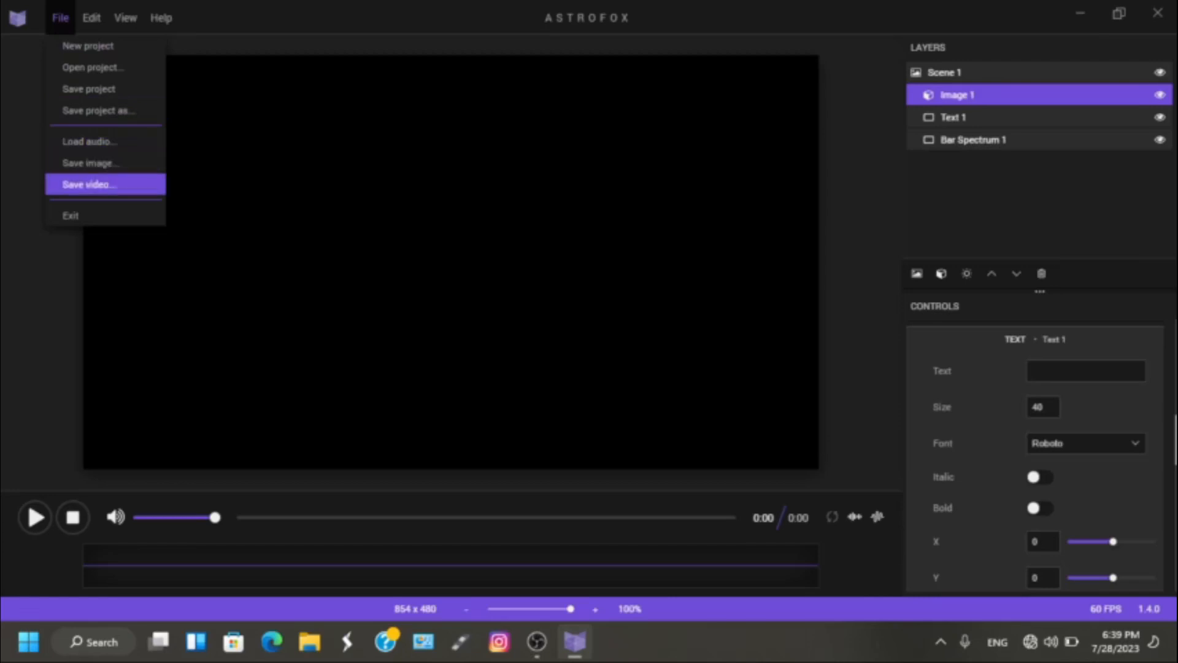
{"action": "mouse_move", "coordinate": [88, 89]}
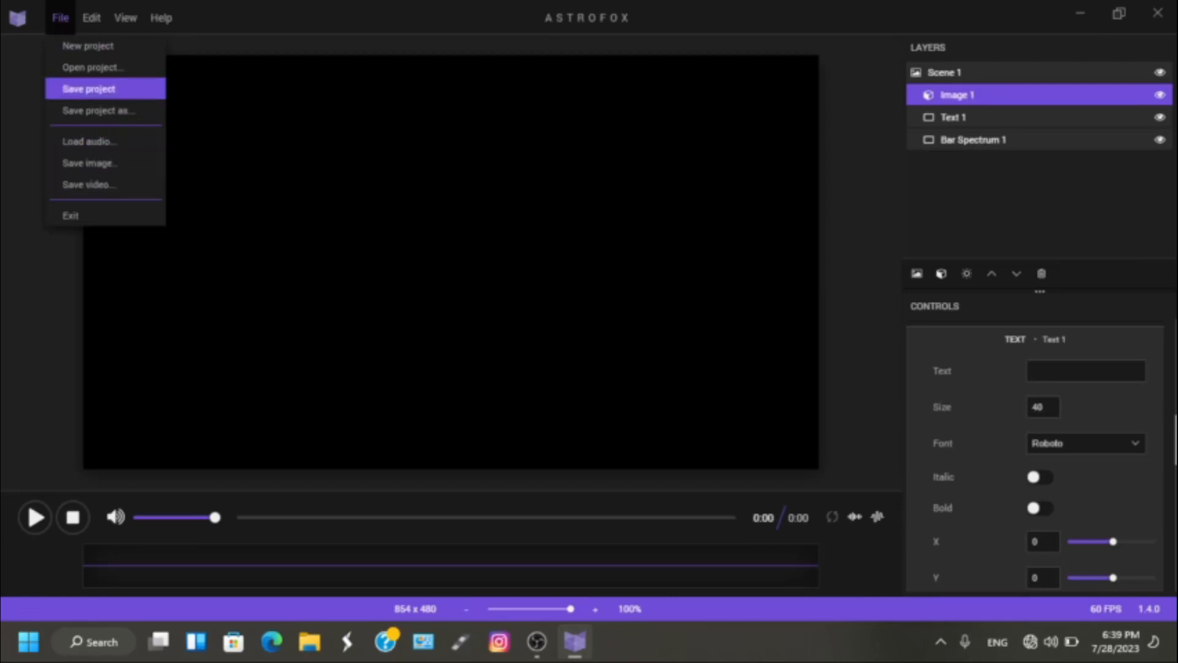
{"action": "mouse_move", "coordinate": [89, 184]}
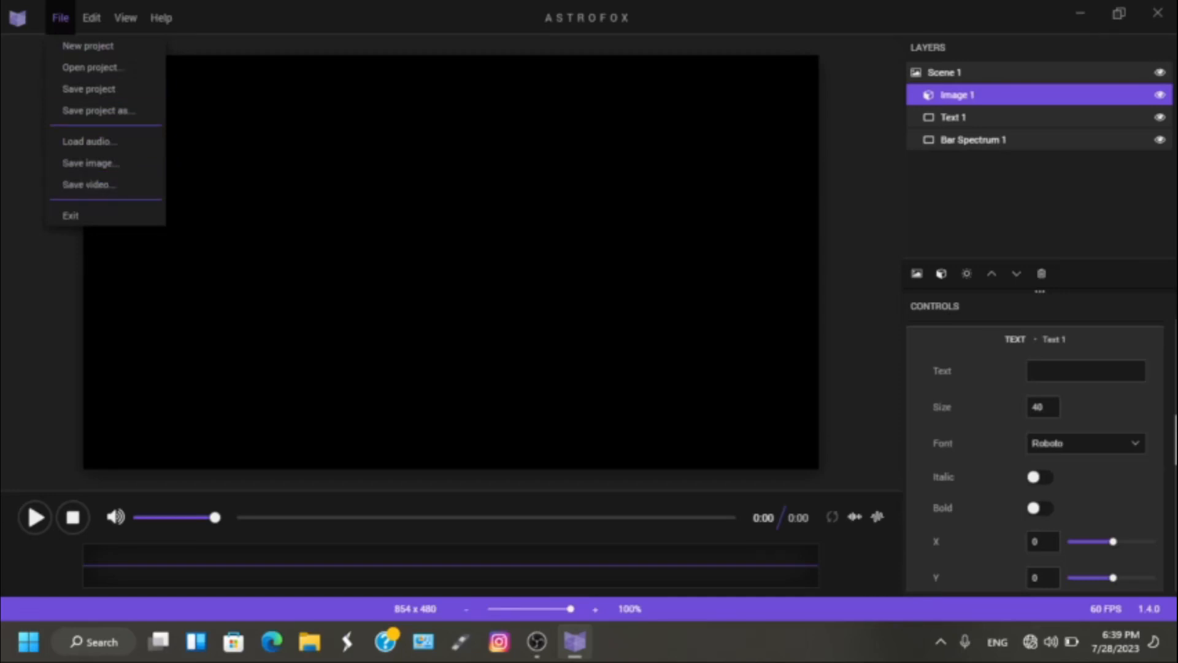
{"action": "left_click", "coordinate": [90, 17]}
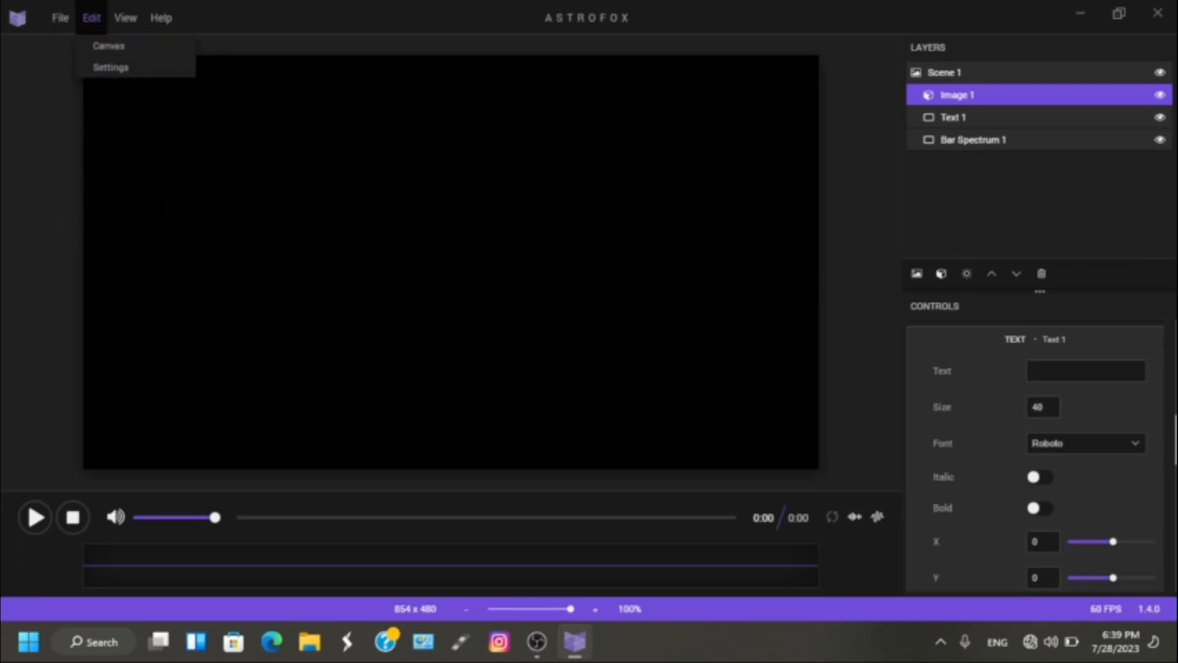
Check the About dialog showing Astrofox version 1.4.0, dismiss it, and return to the Help menu.
{"action": "left_click", "coordinate": [125, 17]}
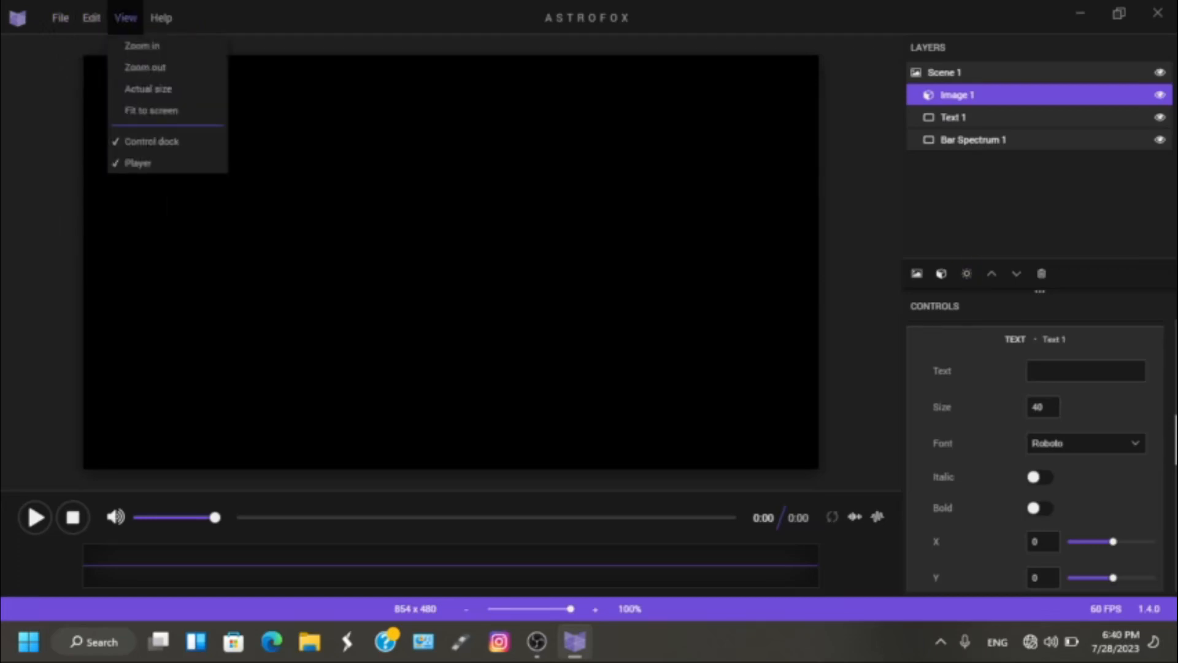
{"action": "mouse_move", "coordinate": [151, 141]}
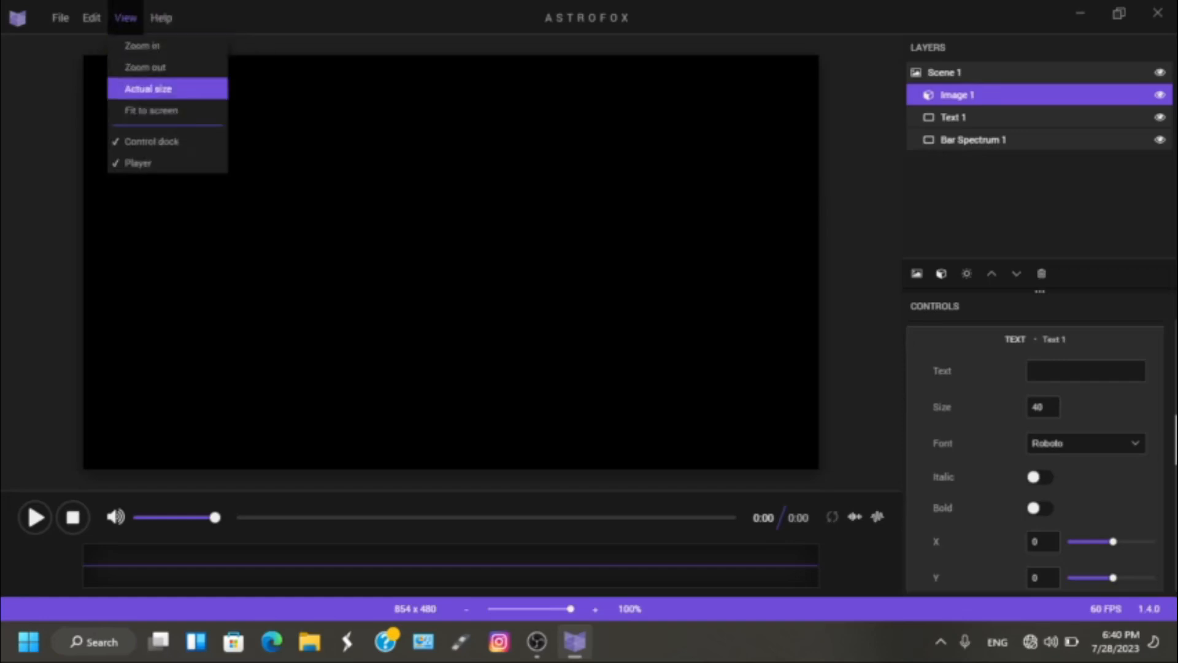
{"action": "left_click", "coordinate": [160, 17]}
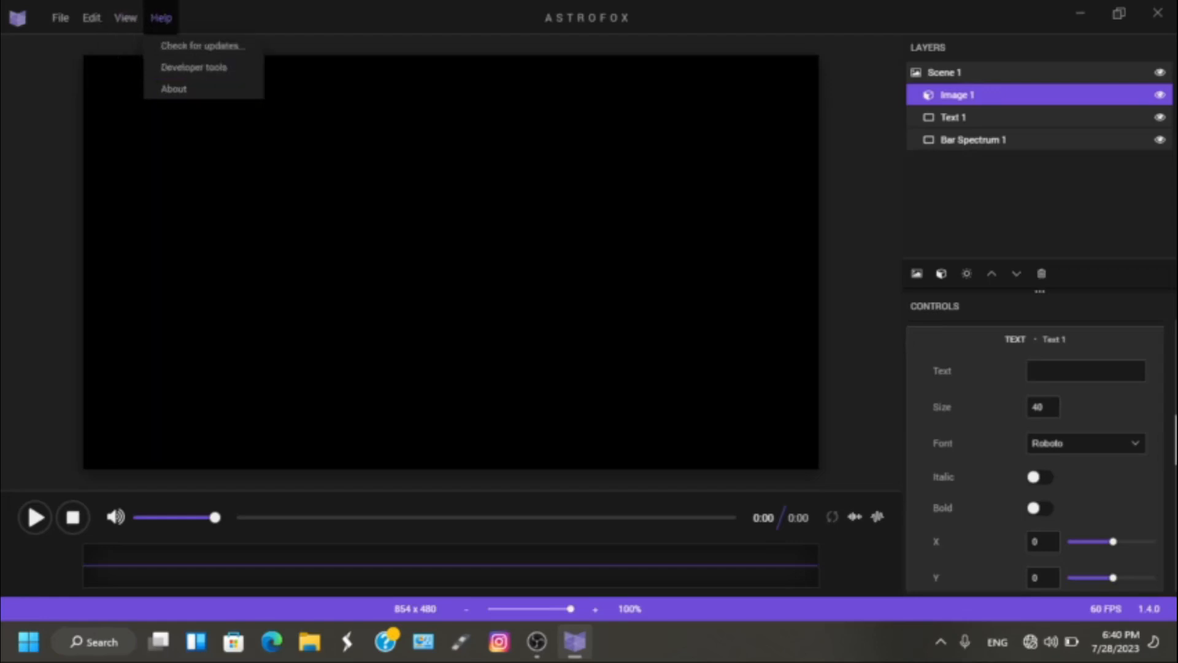
{"action": "mouse_move", "coordinate": [173, 89]}
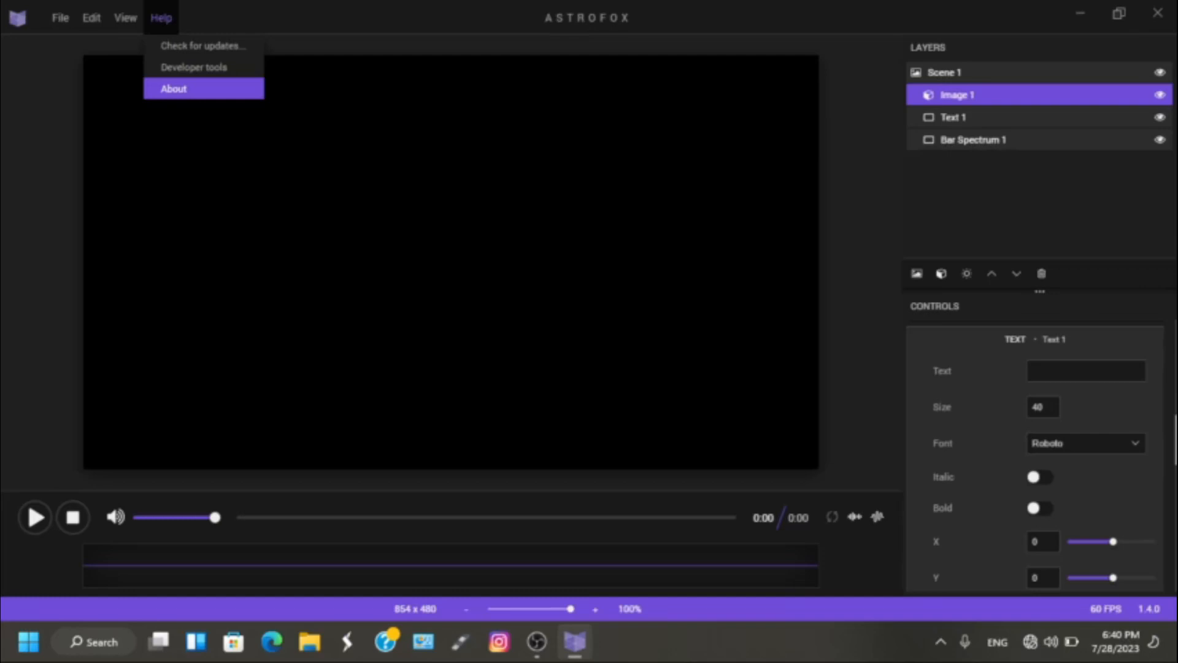
{"action": "left_click", "coordinate": [174, 89]}
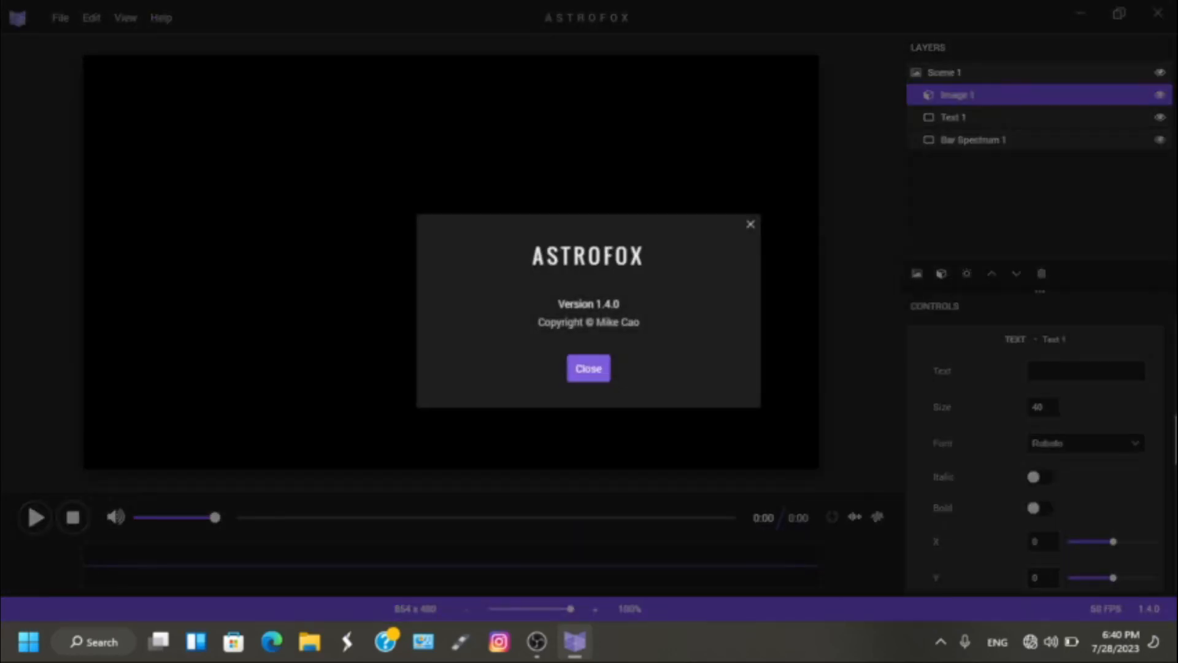
{"action": "left_click", "coordinate": [588, 368]}
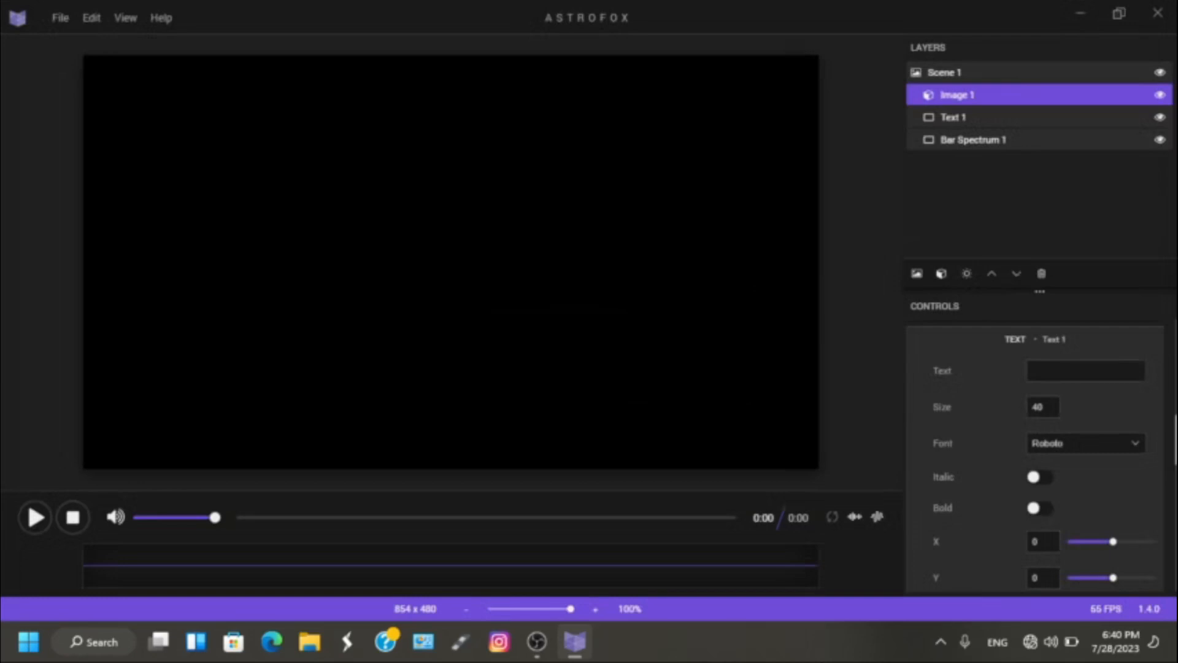
{"action": "left_click", "coordinate": [160, 17]}
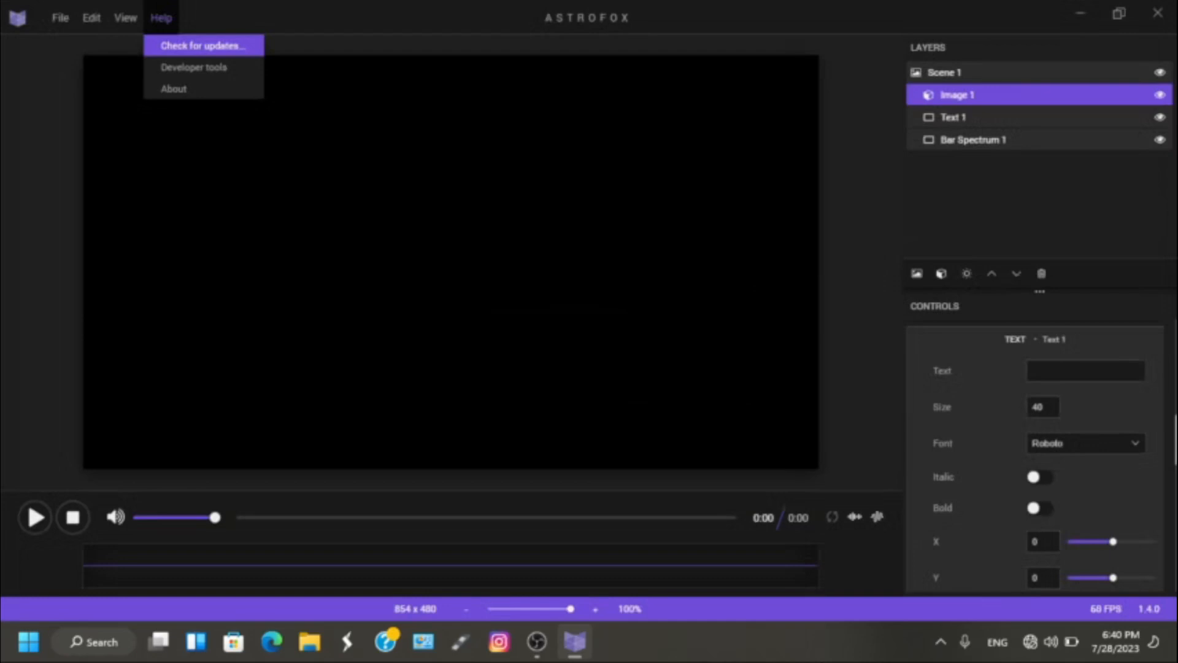
Delete the Image 1 layer, leaving Text 1 and Bar Spectrum 1 in Scene 1.
{"action": "left_click", "coordinate": [161, 17]}
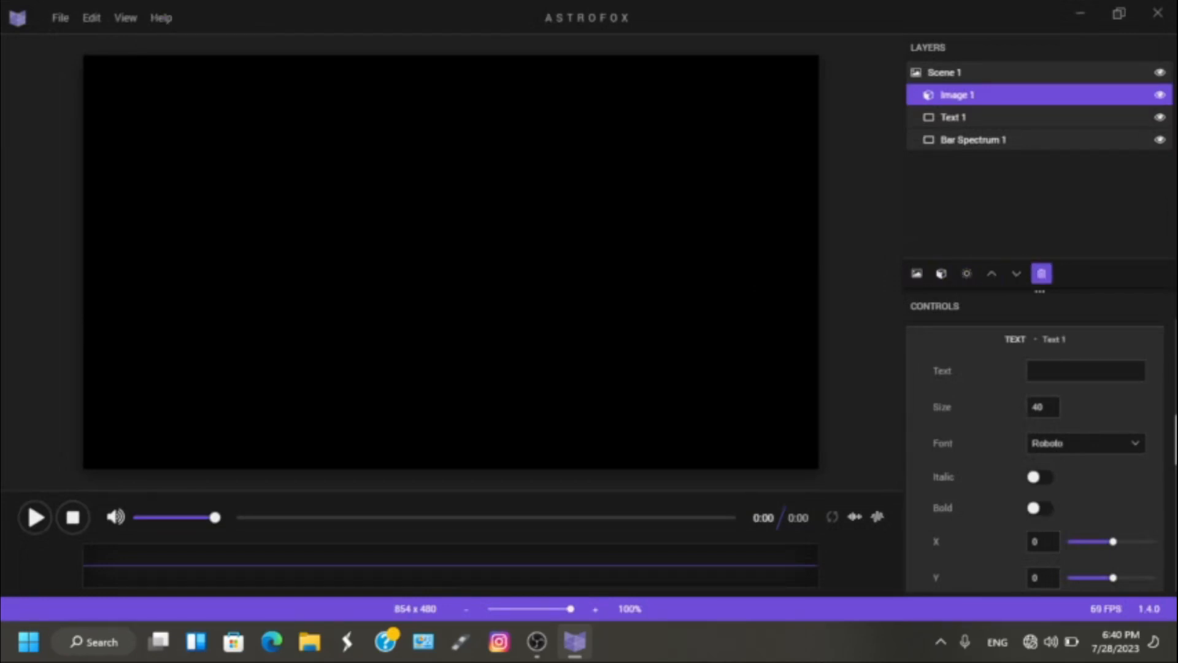
{"action": "mouse_move", "coordinate": [1042, 273]}
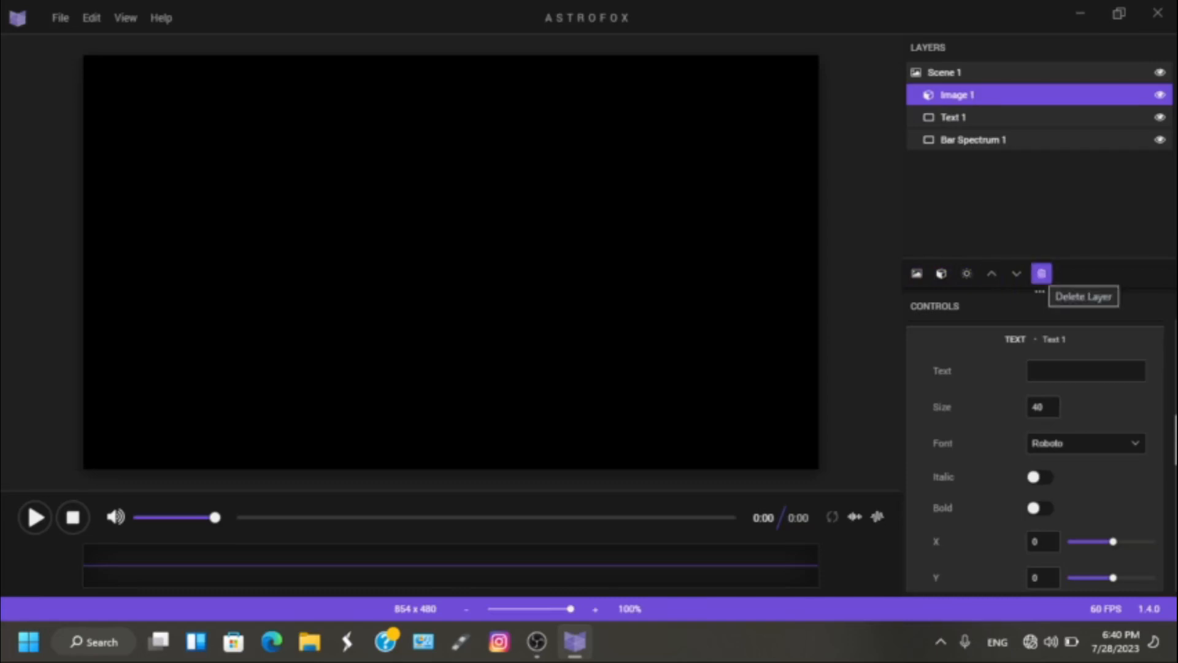
{"action": "left_click", "coordinate": [1041, 273]}
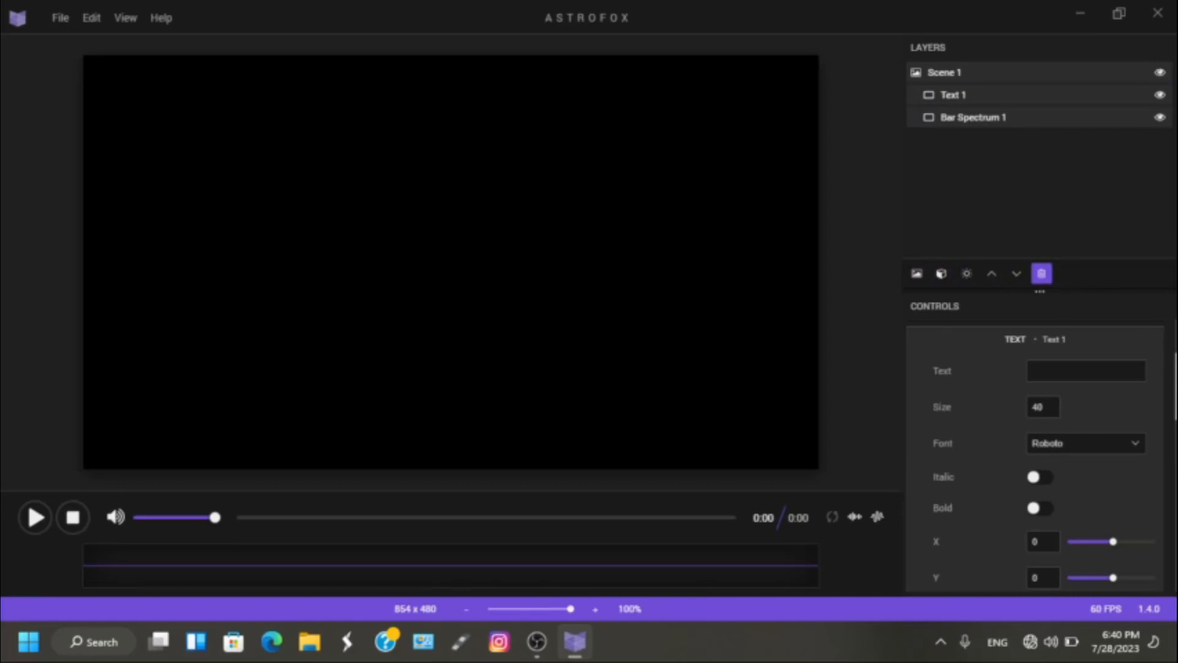
{"action": "left_click", "coordinate": [972, 117]}
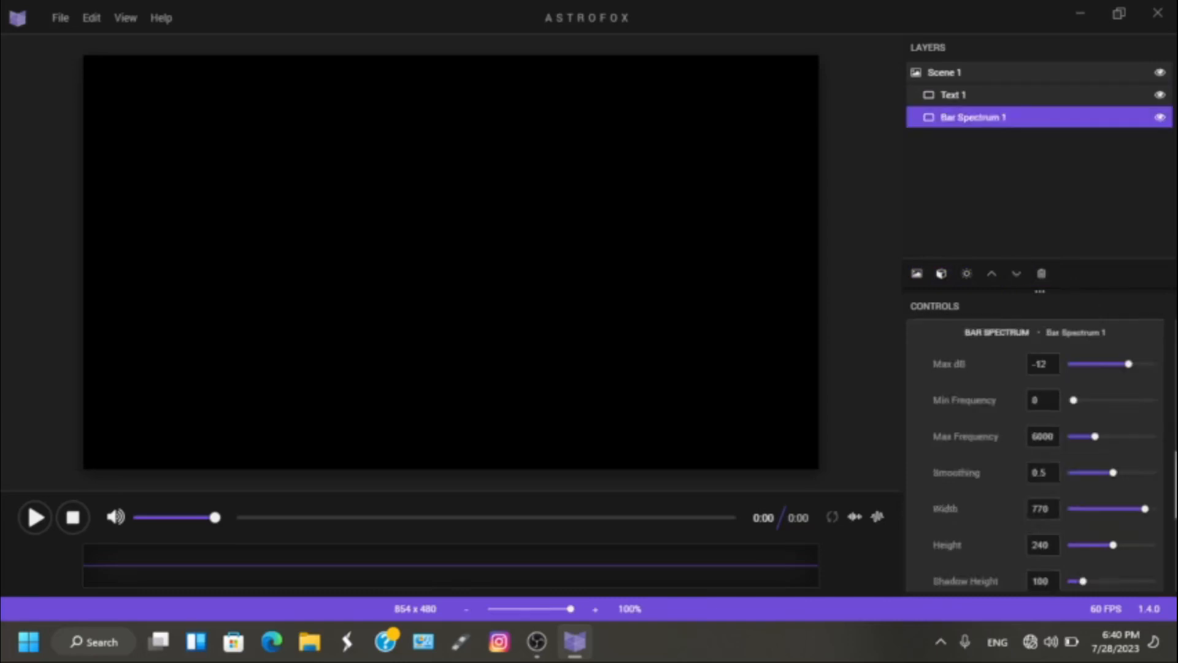
Bring up the catalogue of addable displays and effects from the layers toolbar.
{"action": "left_click", "coordinate": [992, 273]}
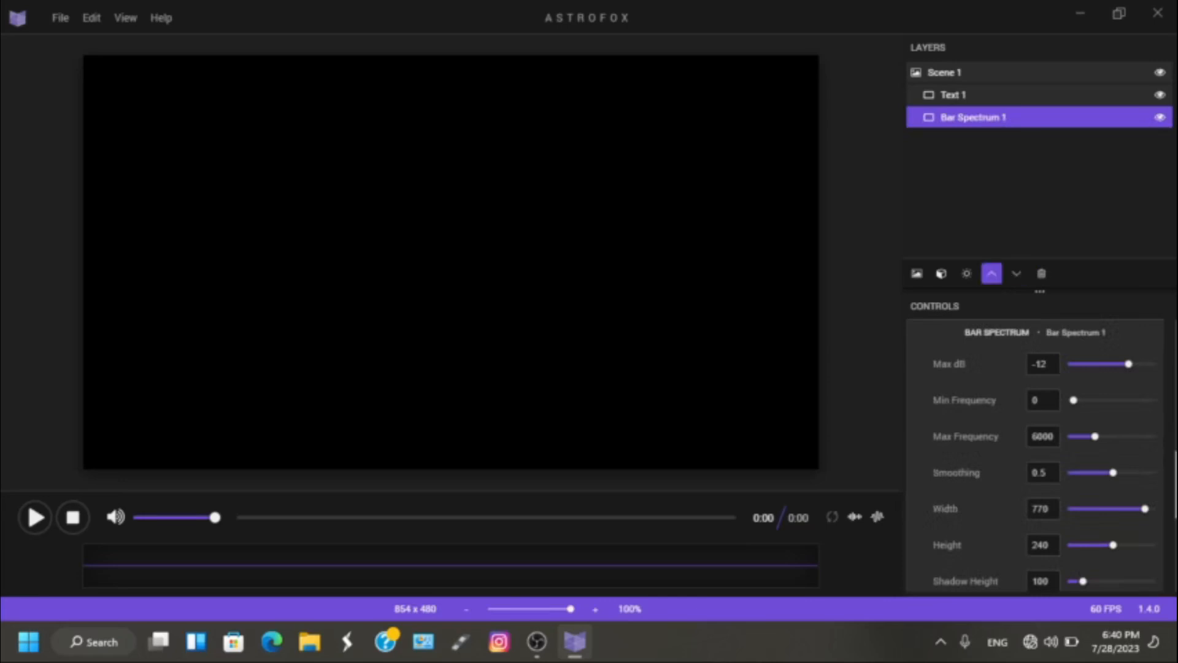
{"action": "left_click", "coordinate": [967, 273]}
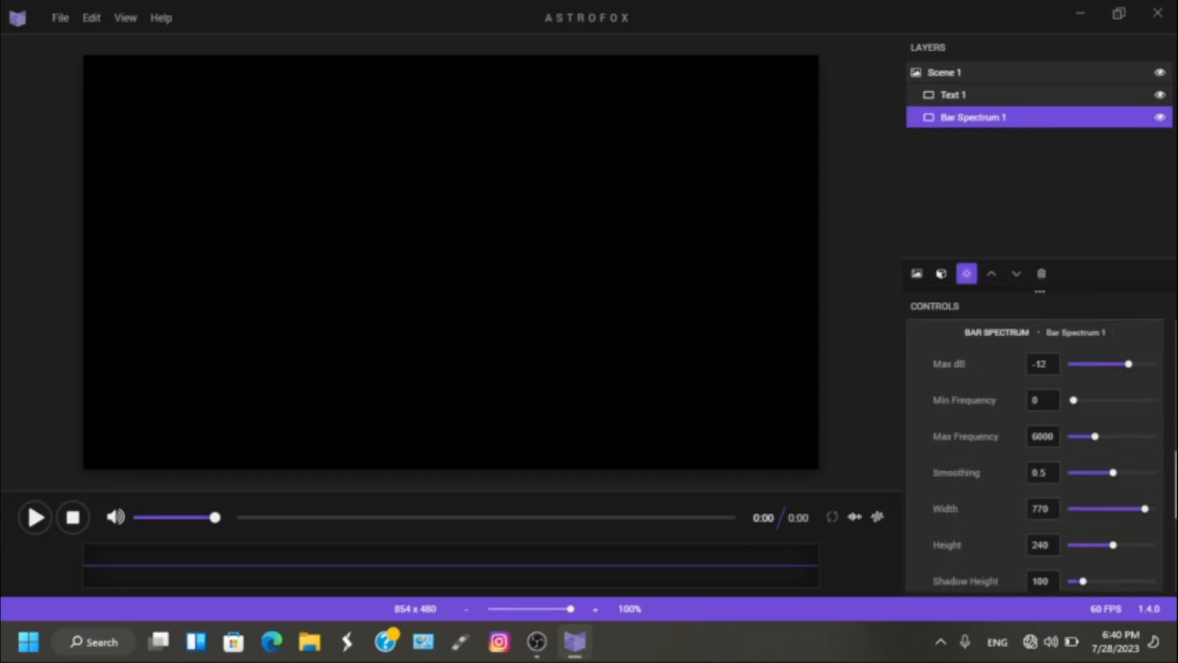
{"action": "left_click", "coordinate": [942, 273]}
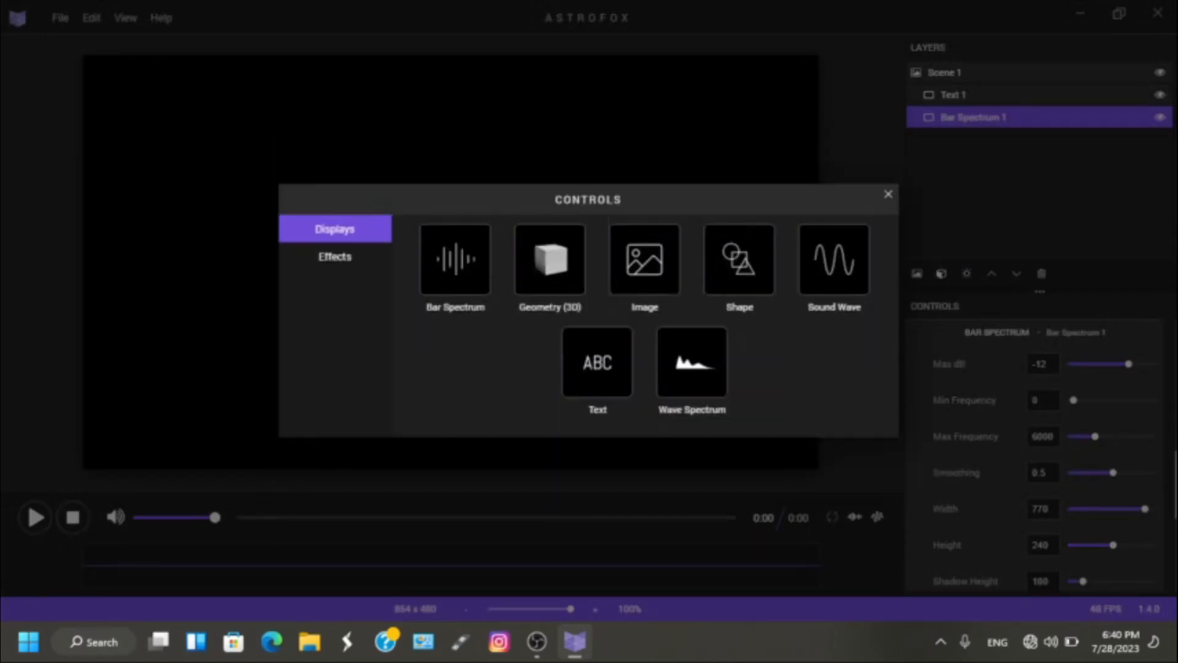
{"action": "left_click", "coordinate": [334, 257]}
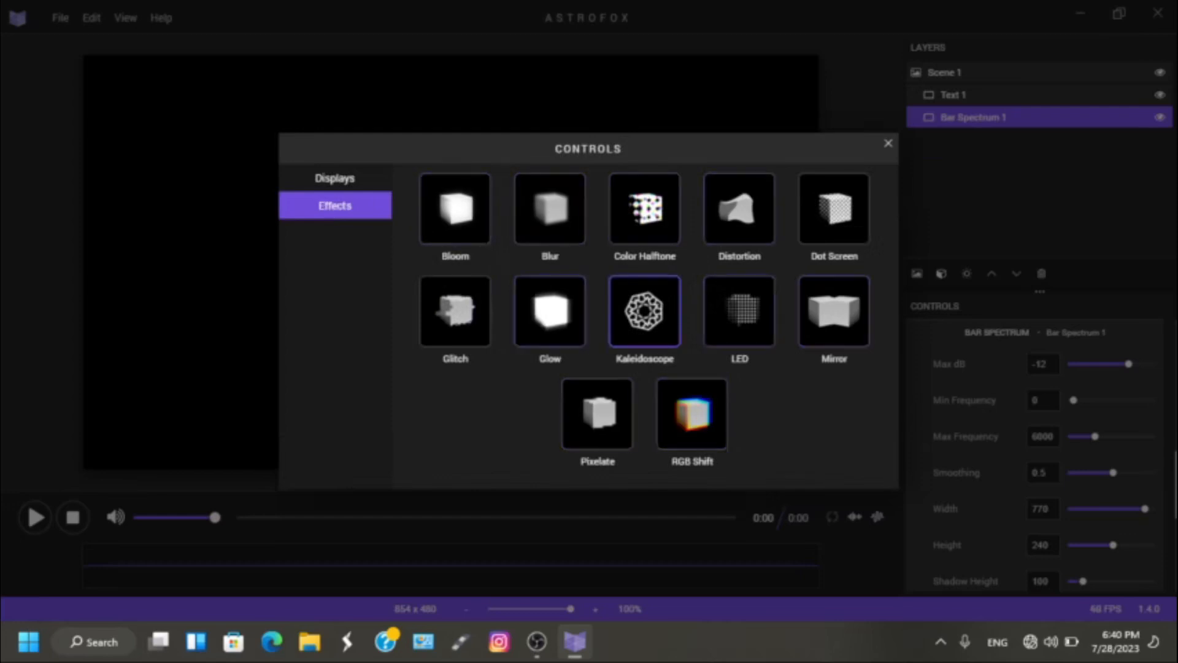
{"action": "left_click", "coordinate": [643, 310]}
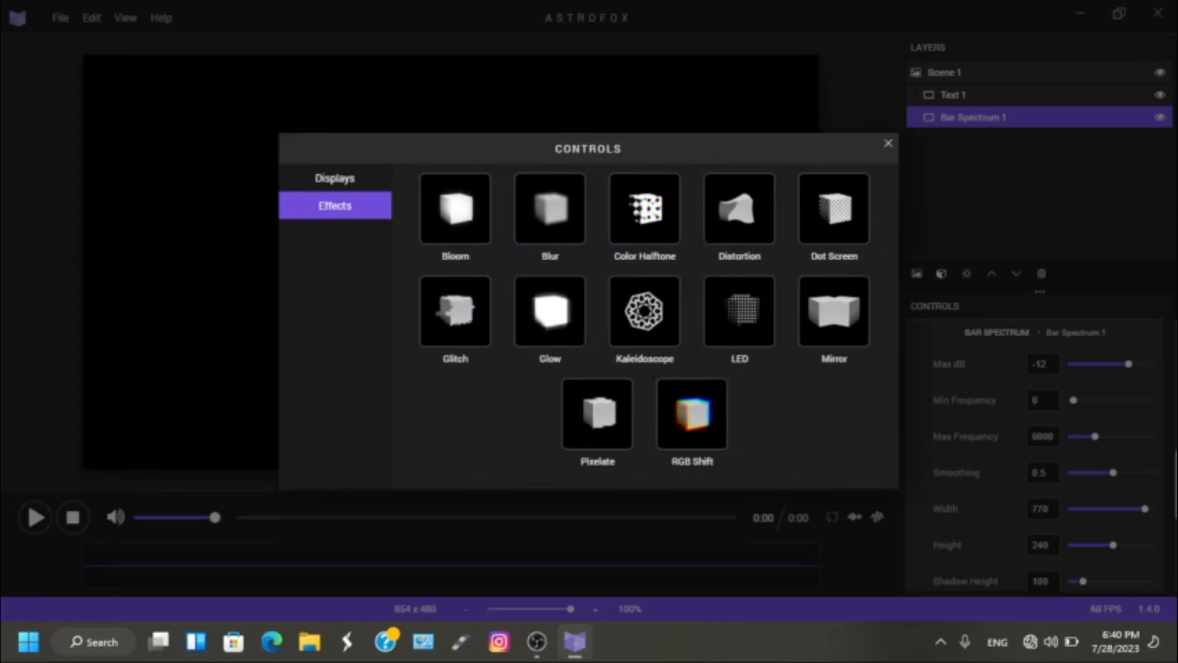
{"action": "mouse_move", "coordinate": [887, 143]}
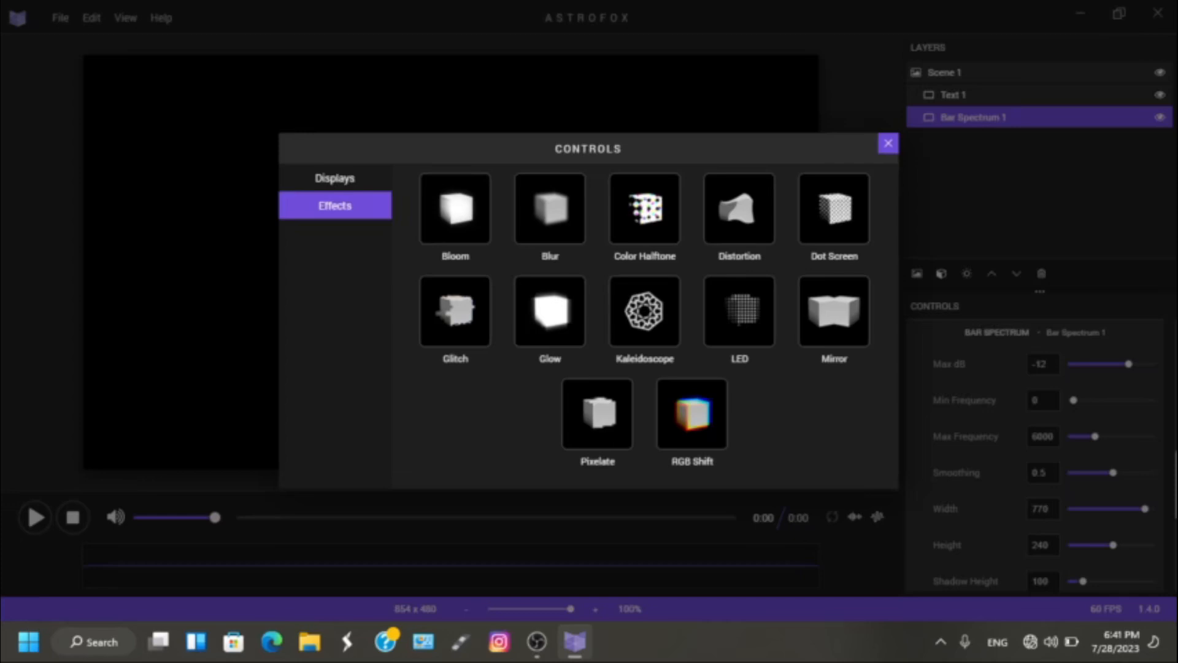
{"action": "left_click", "coordinate": [334, 228]}
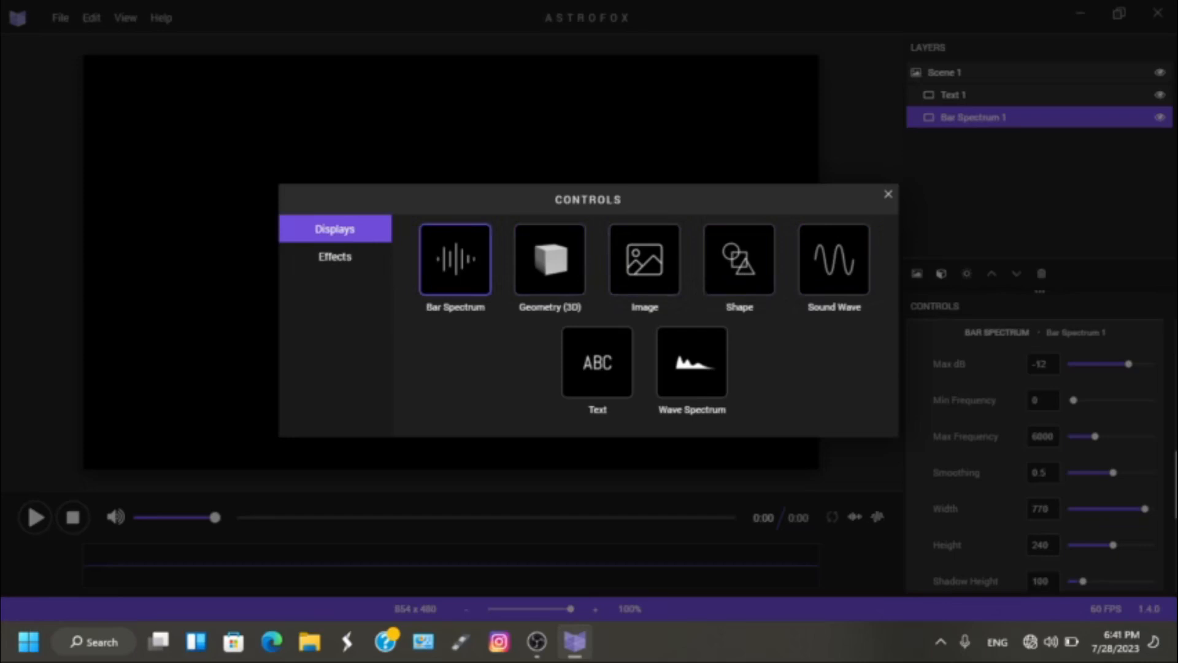
Dismiss the displays catalogue and add an empty Scene 2 above Scene 1.
{"action": "left_click", "coordinate": [597, 360]}
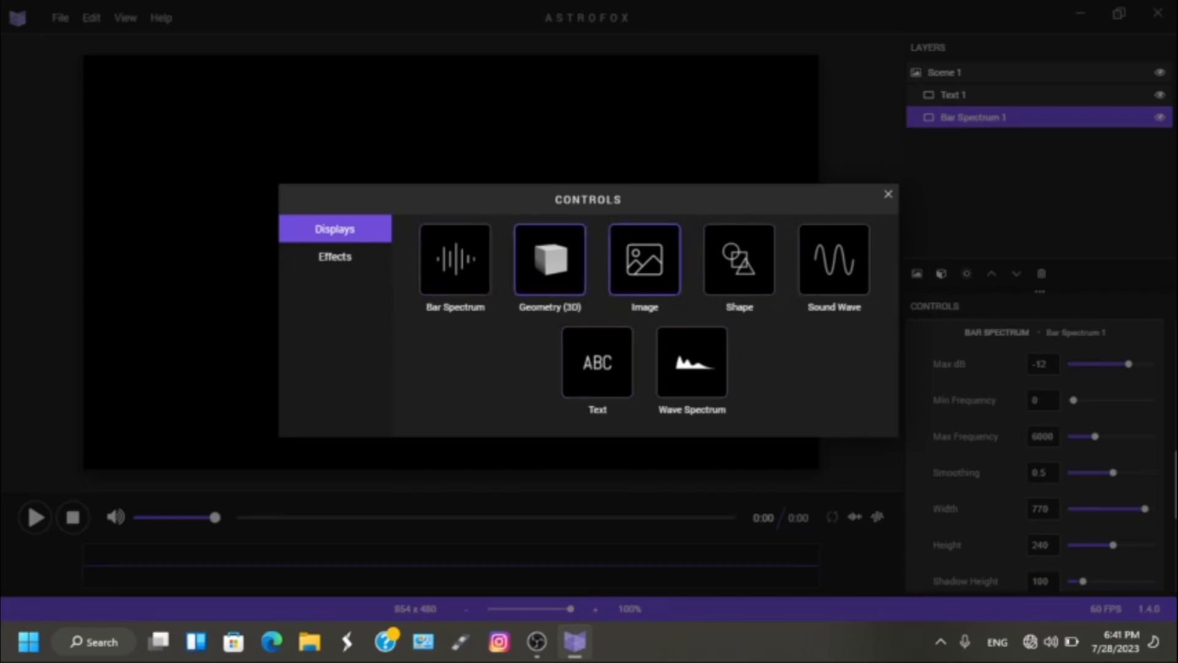
{"action": "left_click", "coordinate": [832, 259]}
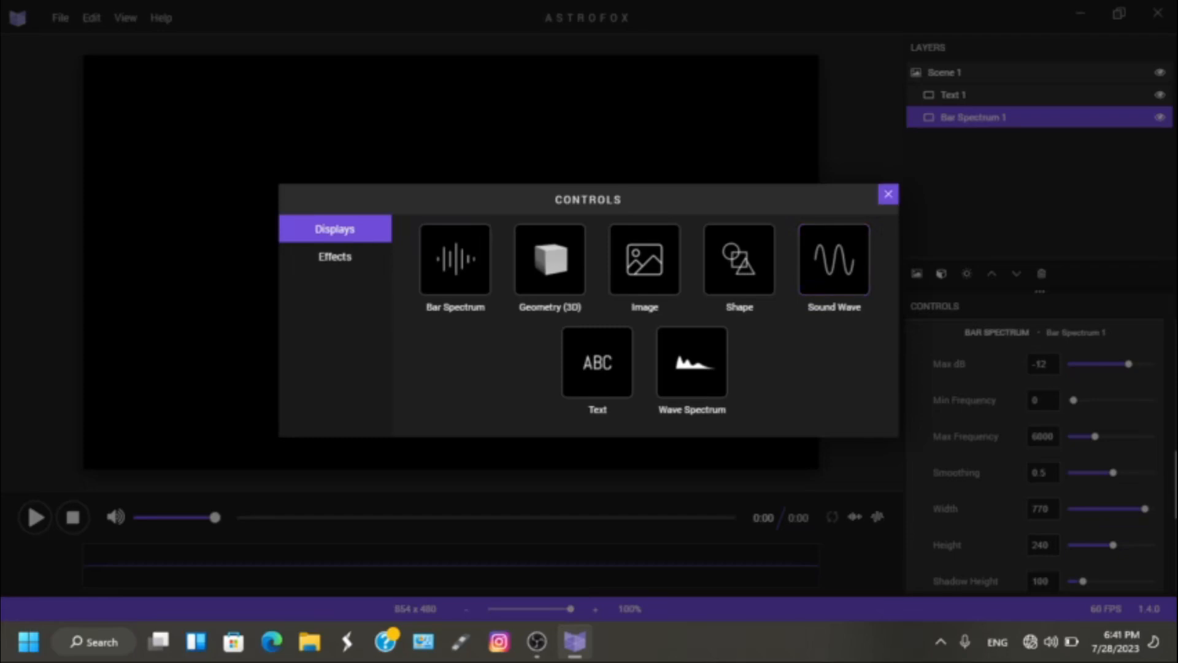
{"action": "left_click", "coordinate": [887, 194]}
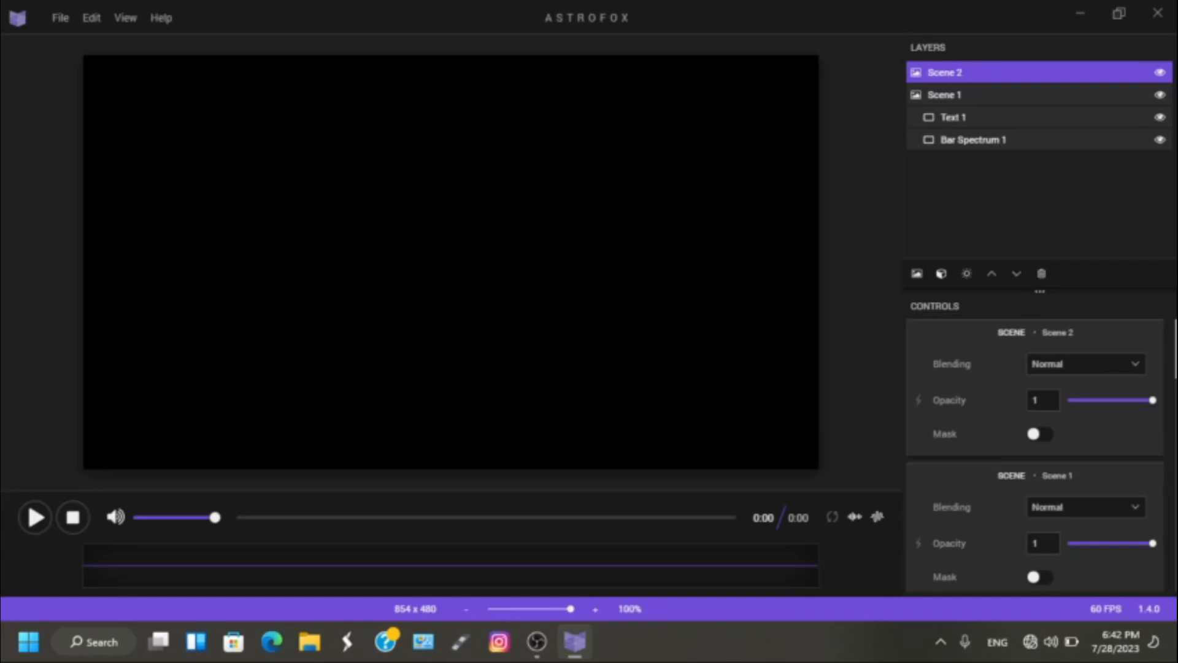
Delete Scene 2 so only Scene 1 with Text 1 and Bar Spectrum 1 remains.
{"action": "left_click", "coordinate": [1042, 274]}
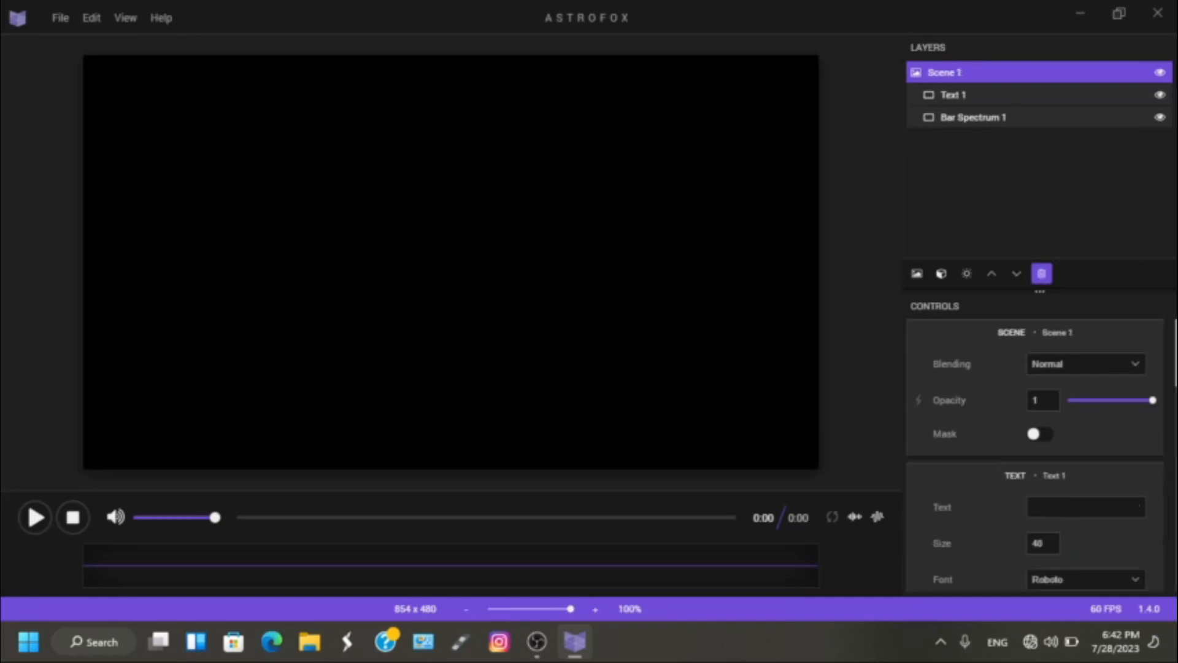
{"action": "mouse_move", "coordinate": [1042, 272]}
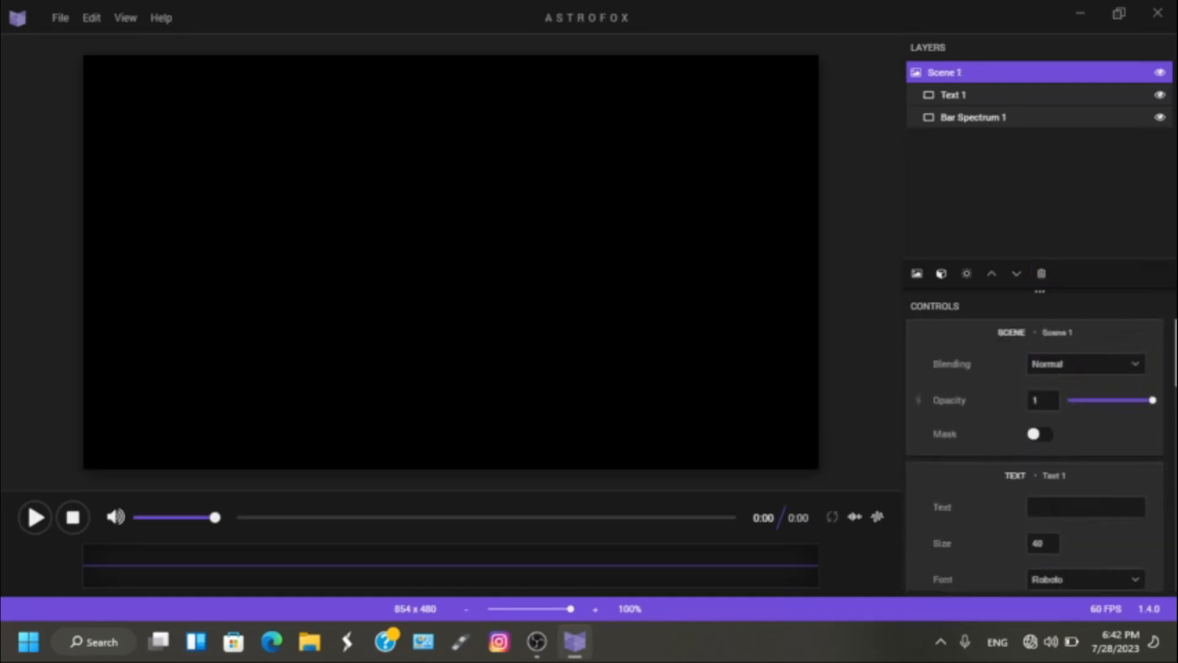